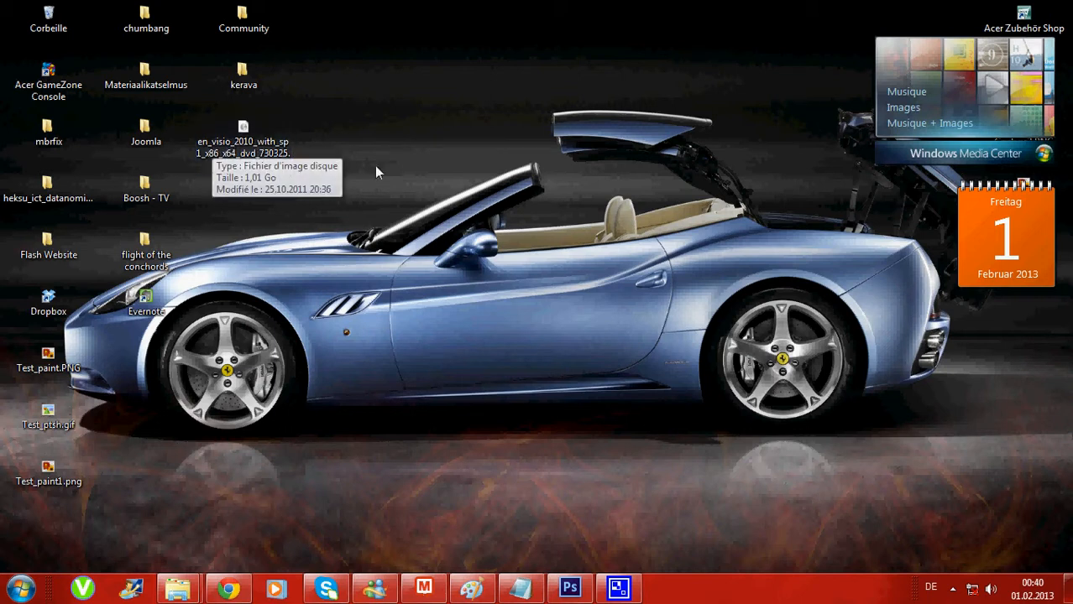
Try opening the Visio 2010 ISO, then search installed programs for 'daem'
click(243, 142)
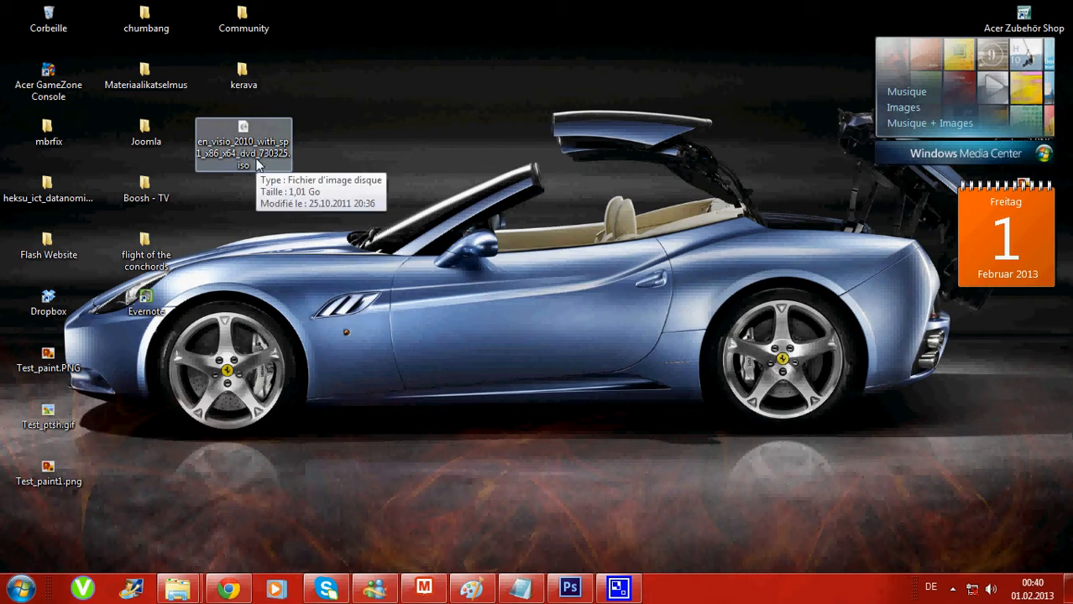
mouse_move(256, 156)
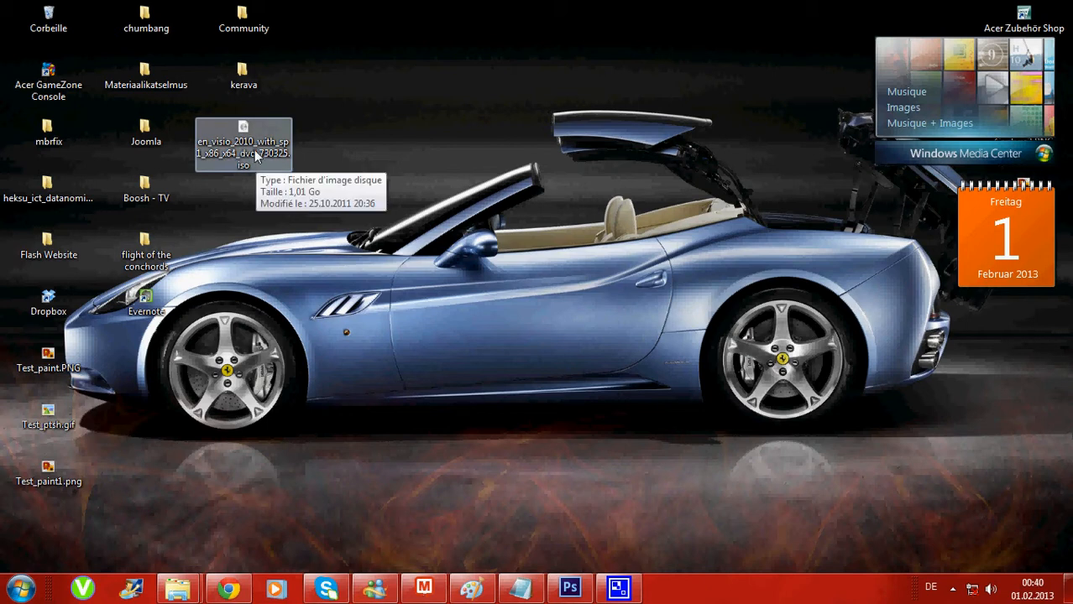
double_click(244, 147)
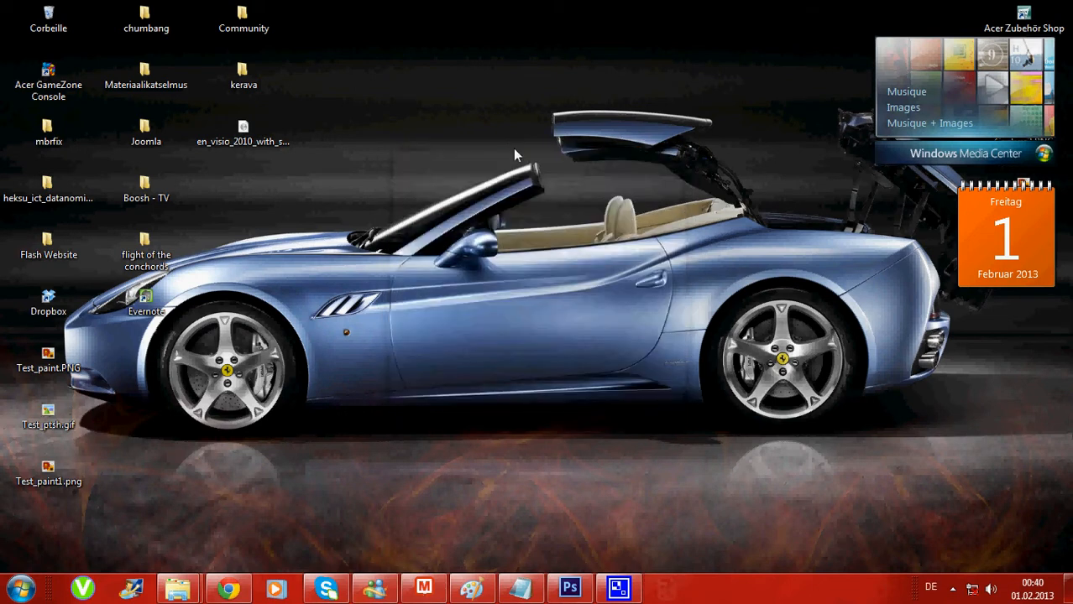
mouse_move(260, 203)
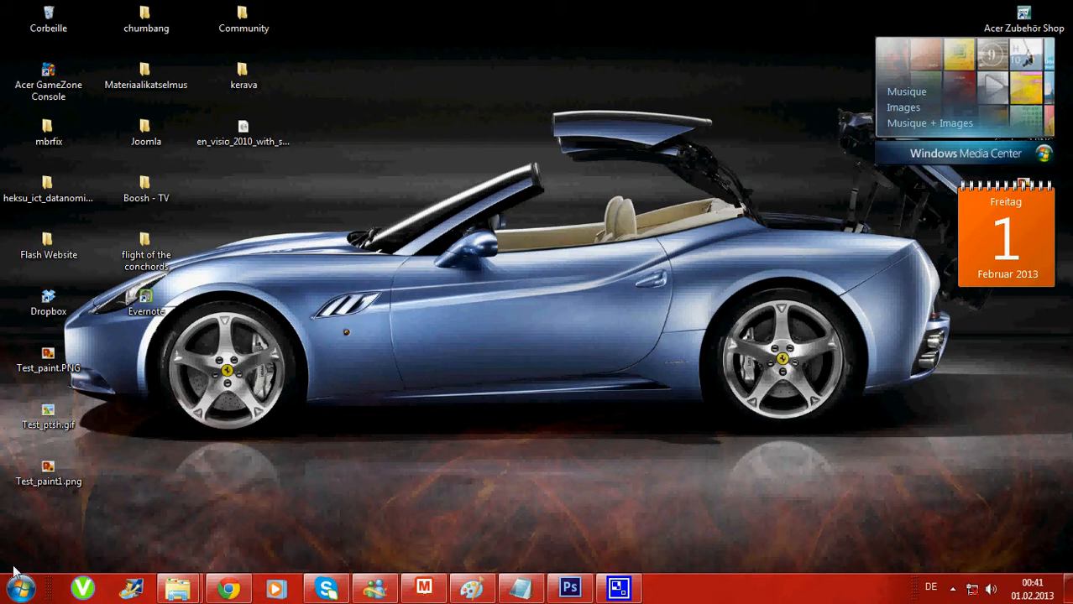
click(19, 587)
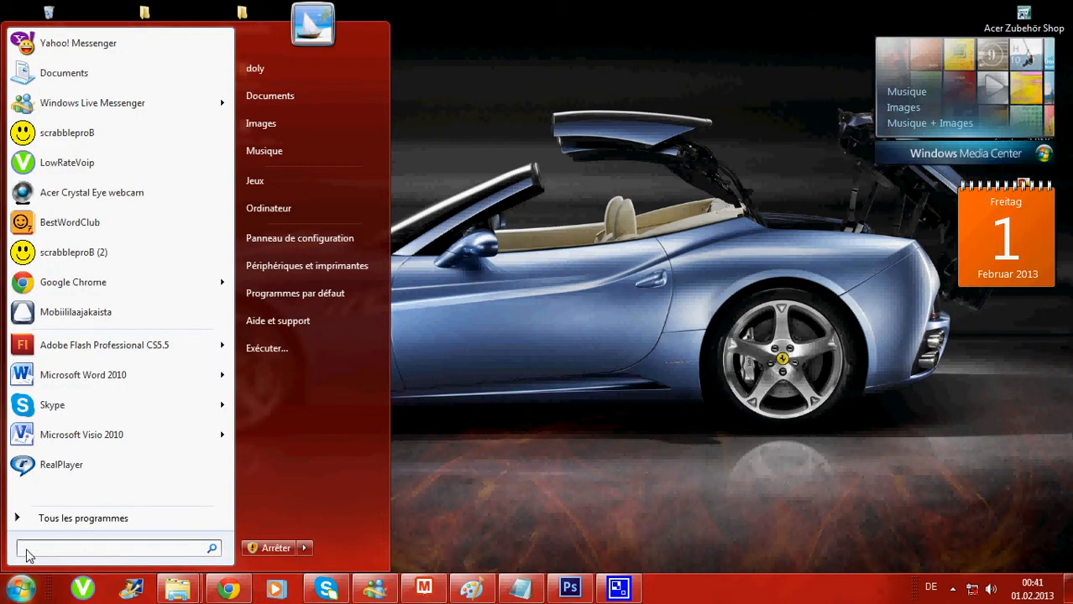
text(daem)
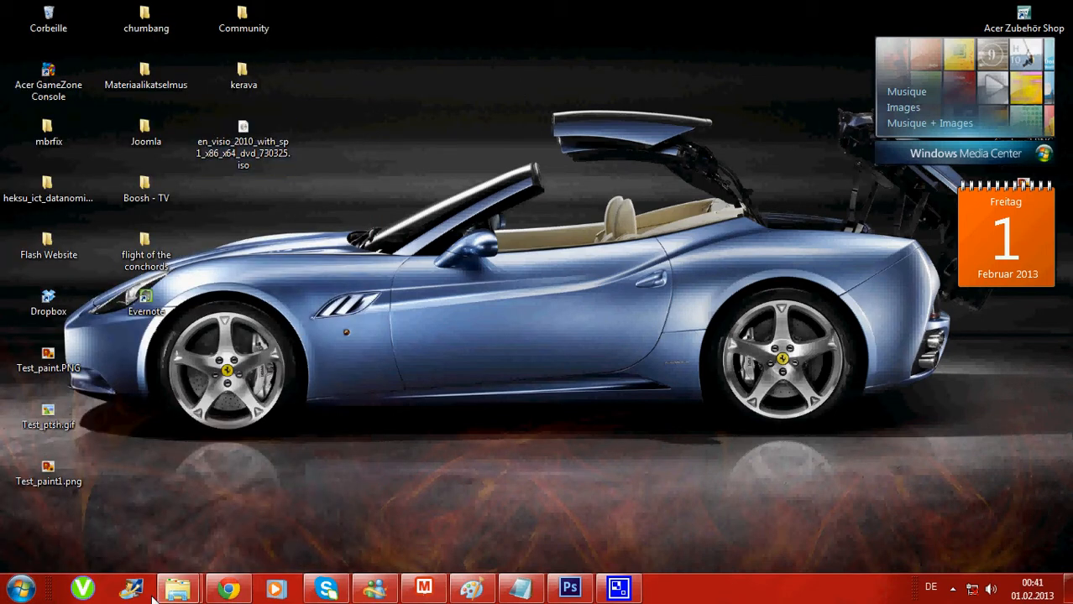
mouse_move(69, 563)
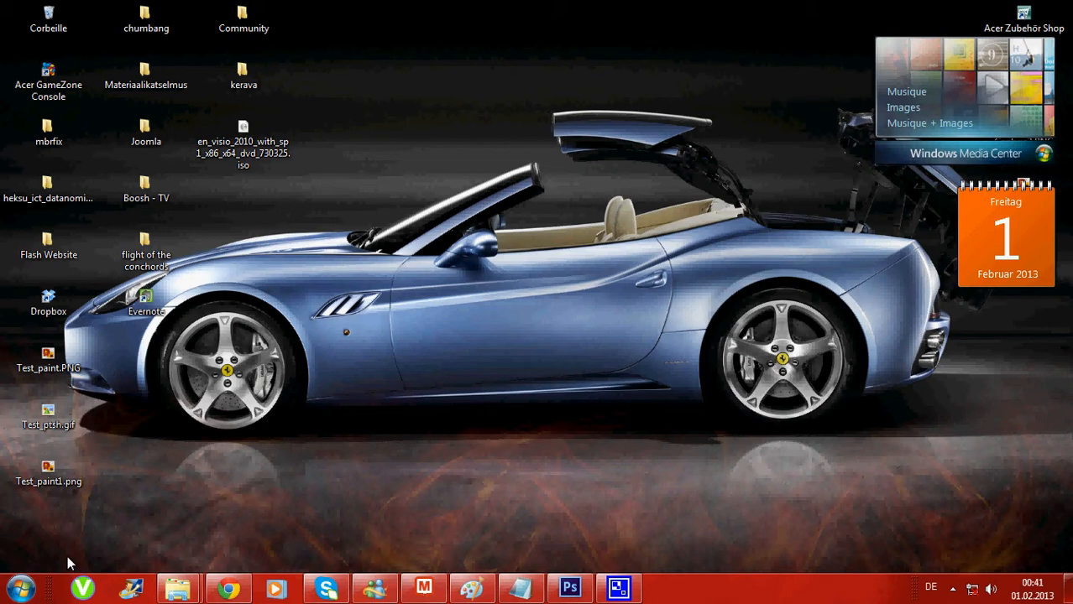
Search installed programs for 'magi' and 'winr' to find a disc or archive tool
click(17, 587)
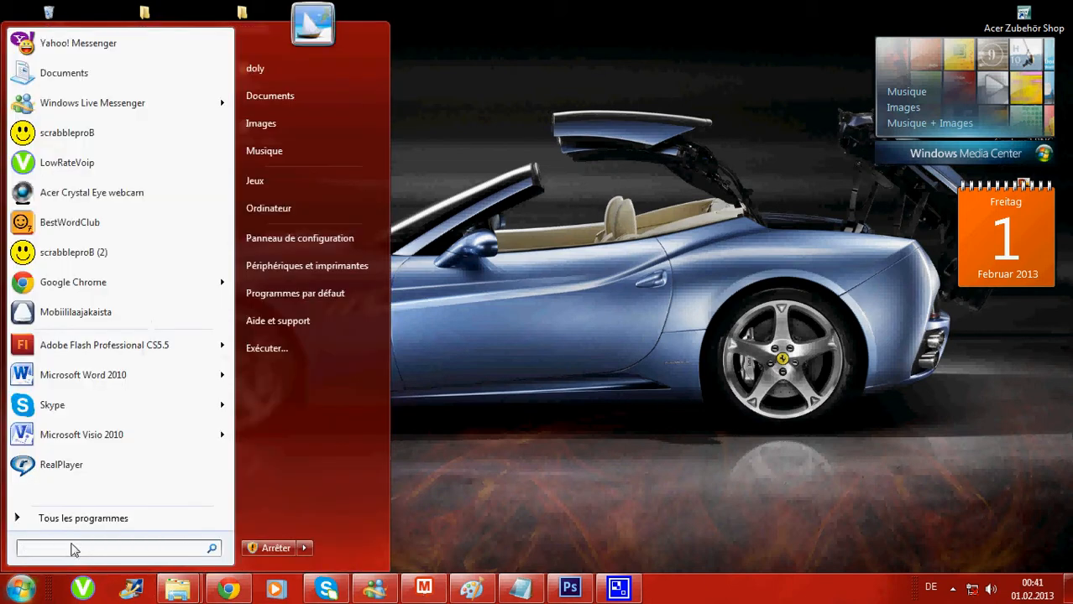
text(magi)
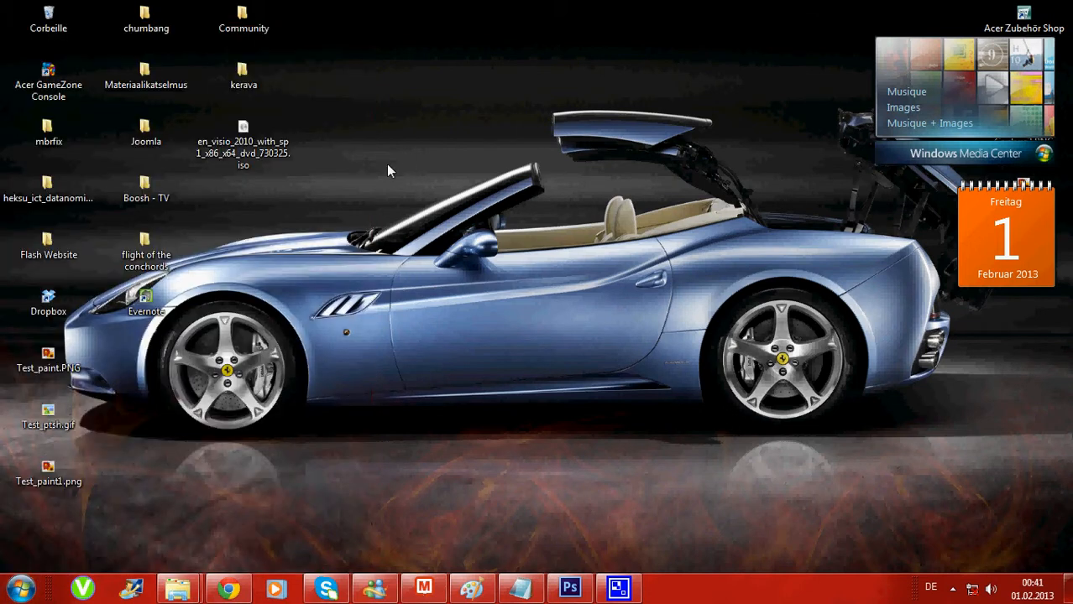
mouse_move(239, 413)
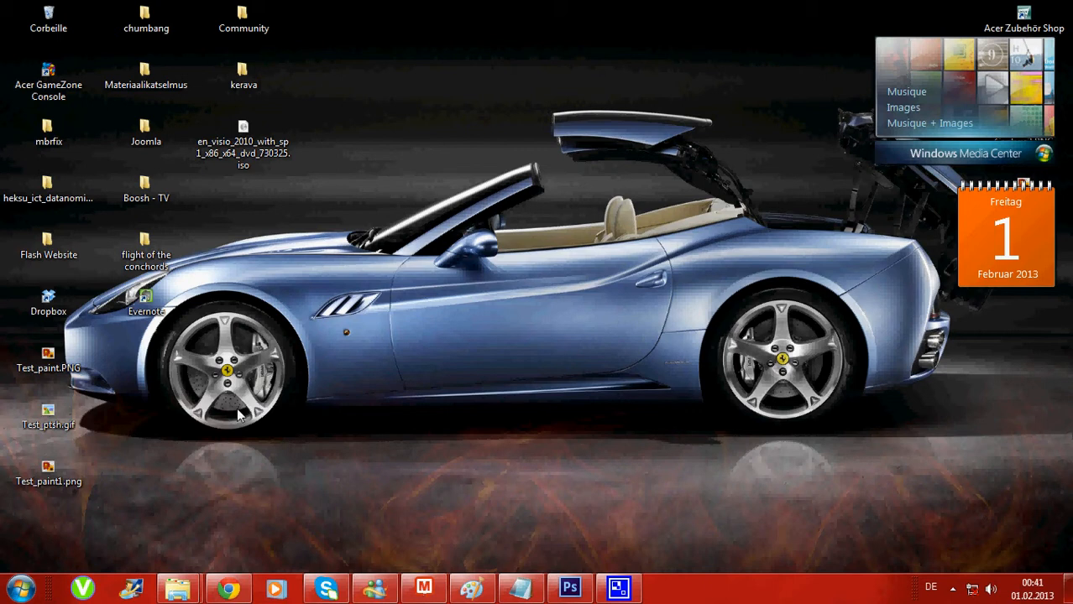
mouse_move(371, 125)
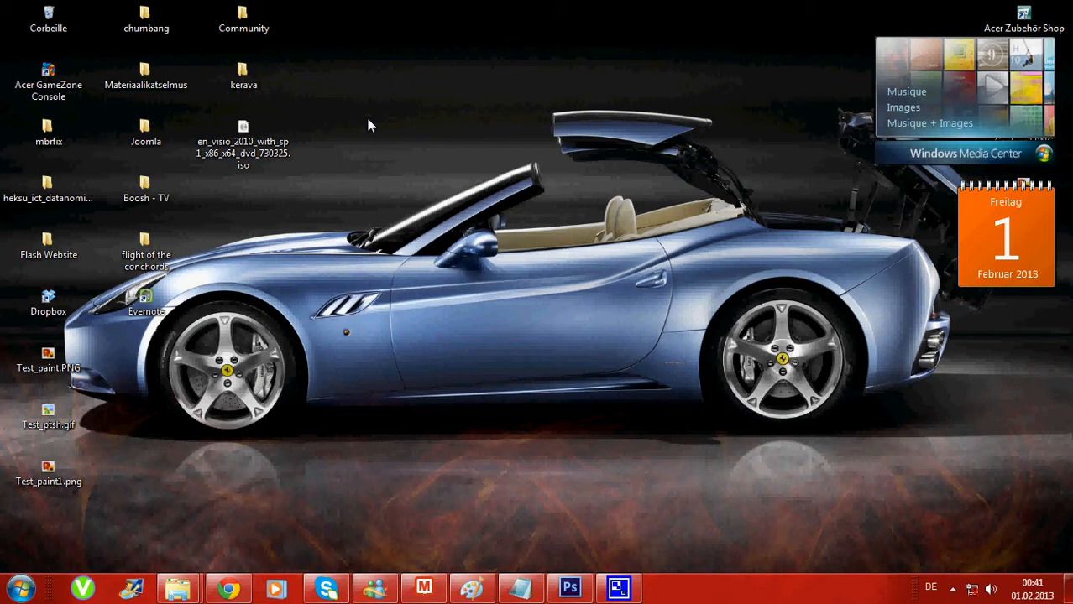
mouse_move(364, 141)
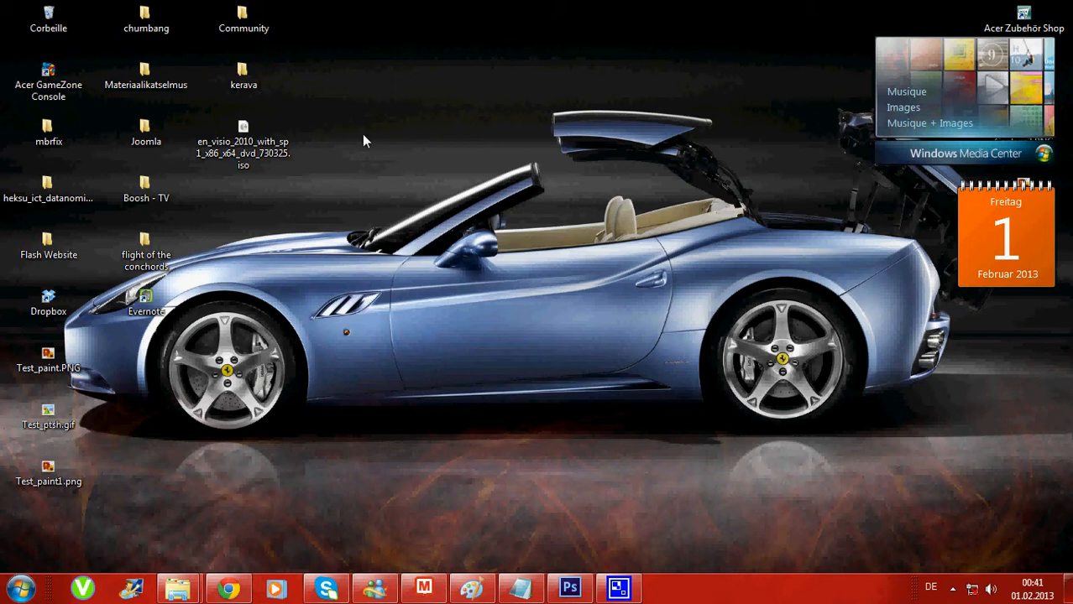
mouse_move(302, 205)
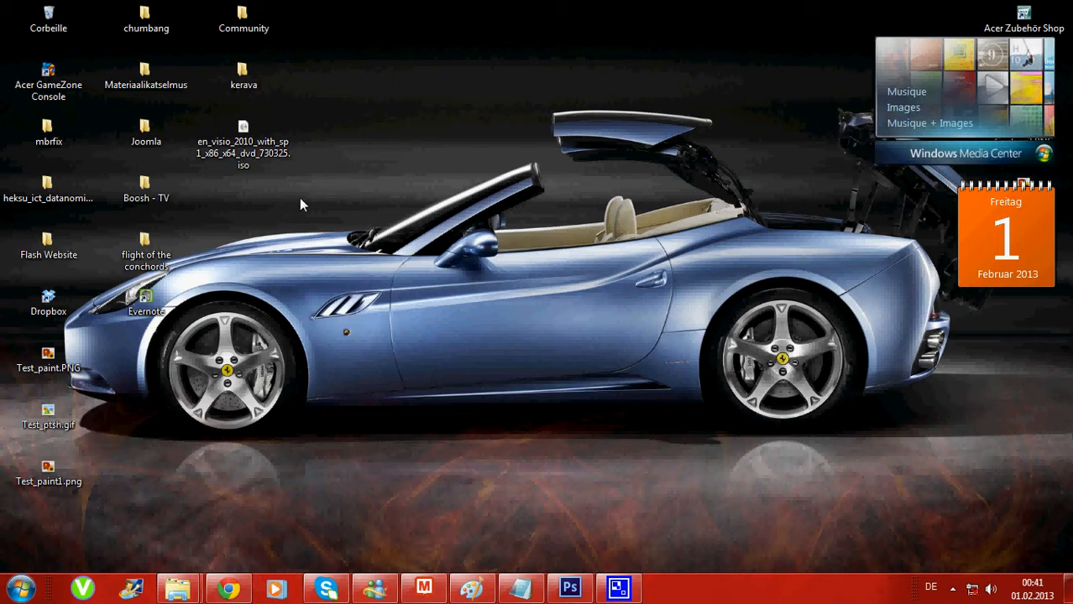
mouse_move(301, 197)
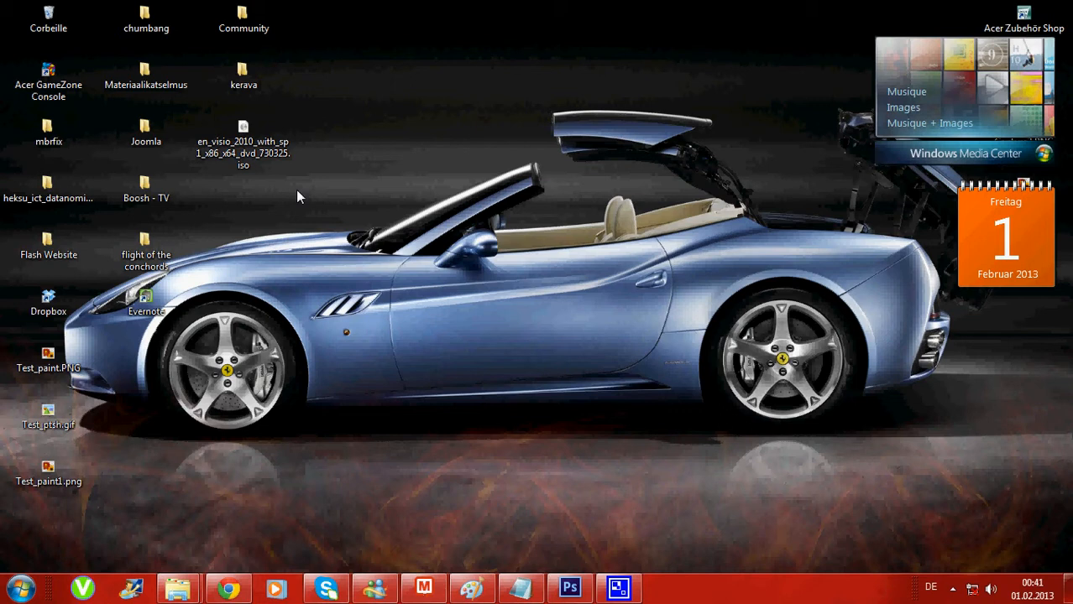
mouse_move(295, 192)
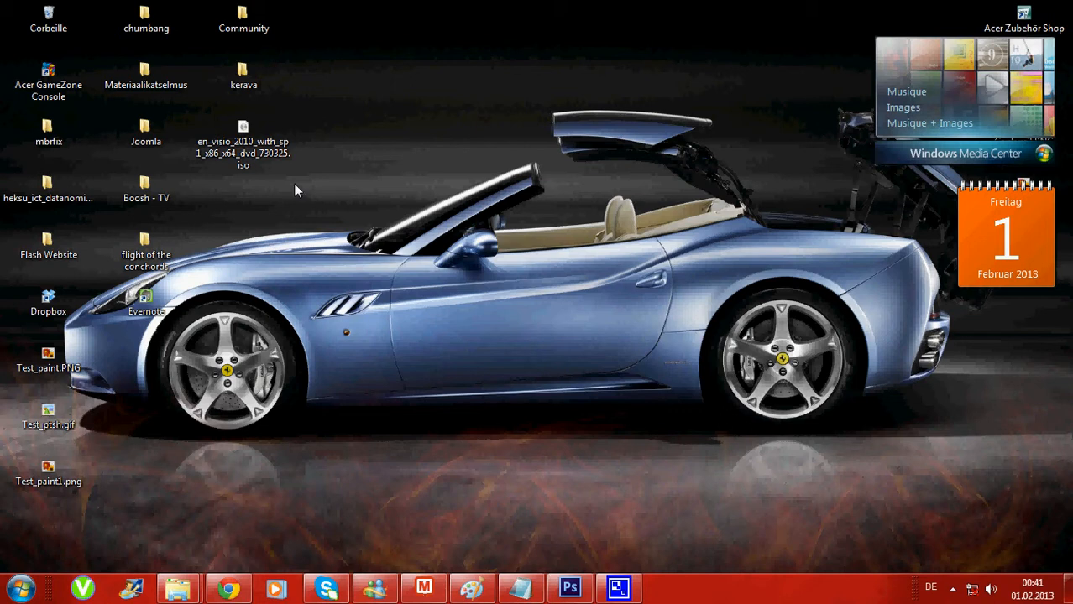
mouse_move(264, 190)
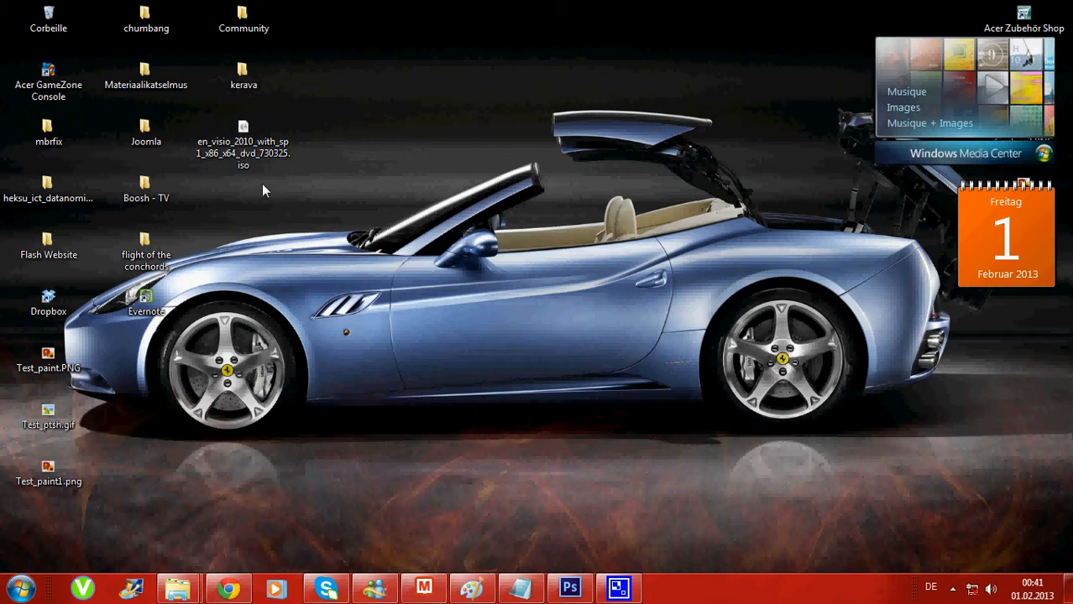
mouse_move(447, 333)
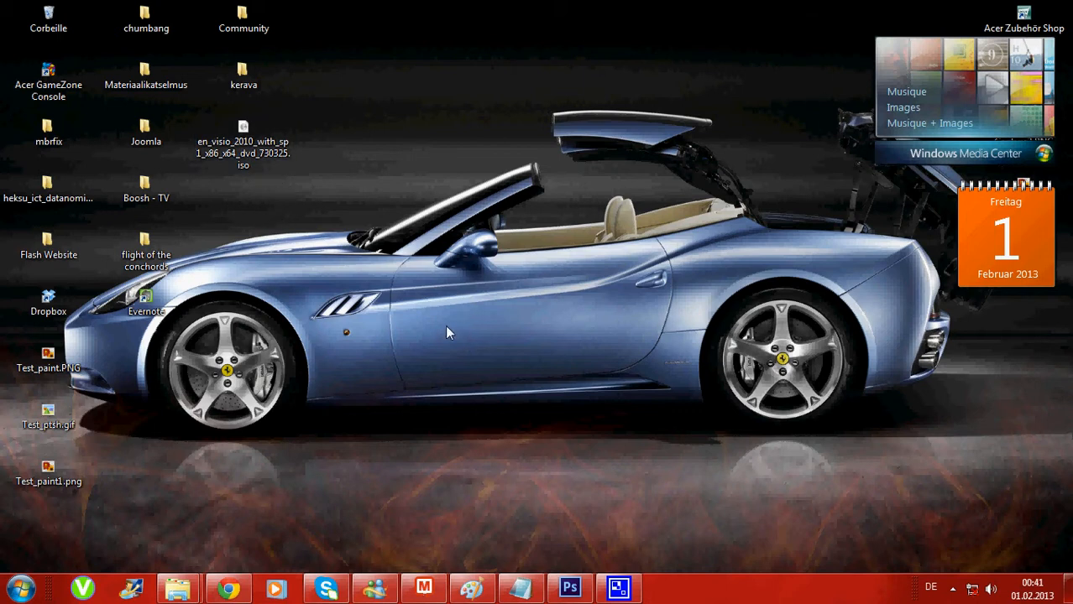
mouse_move(256, 188)
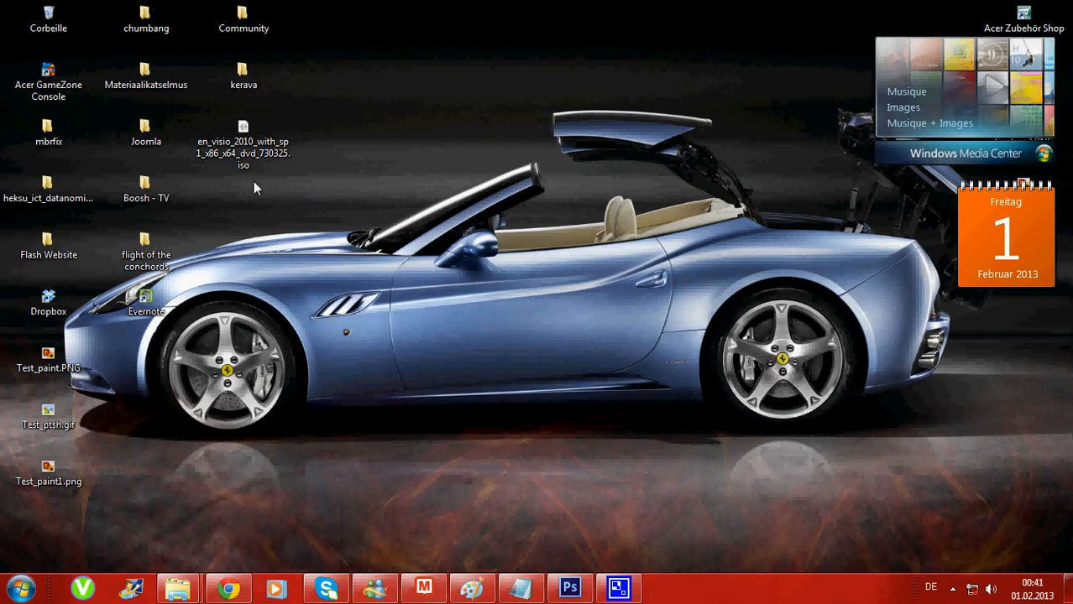
click(19, 587)
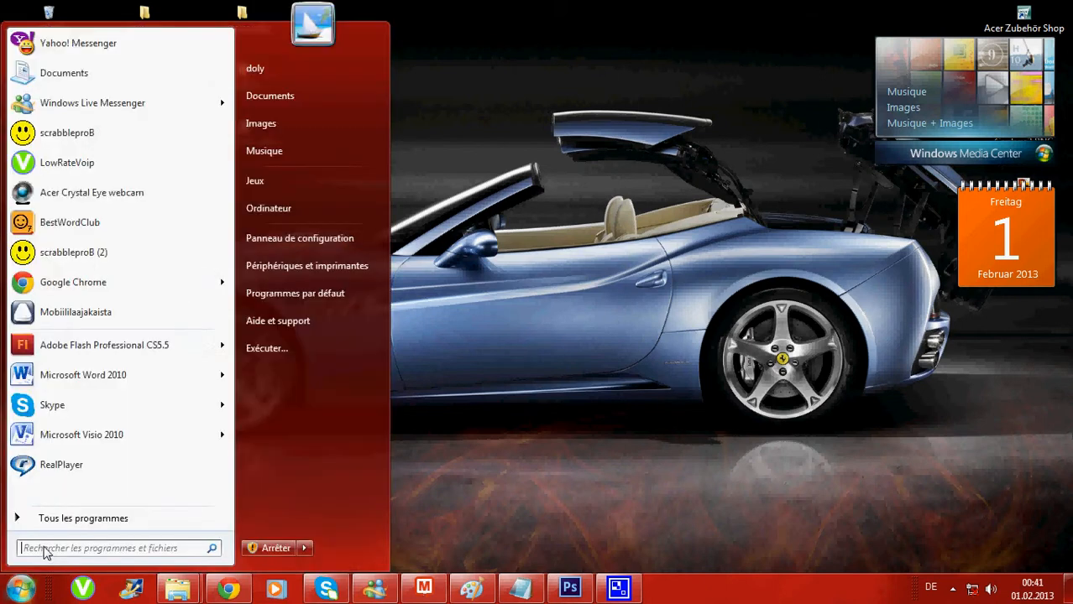
text(winr)
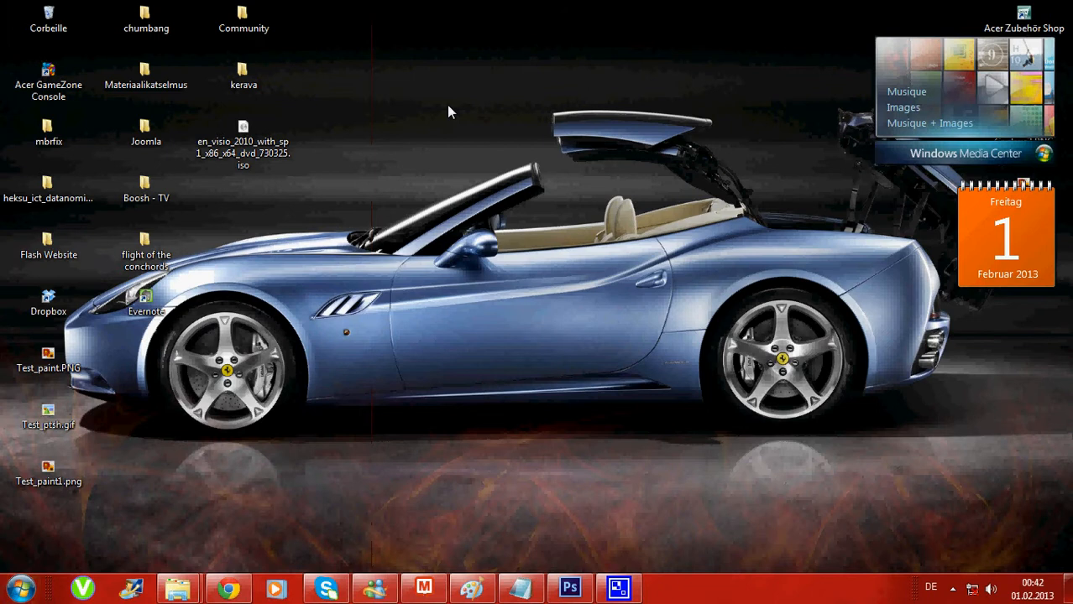
mouse_move(371, 150)
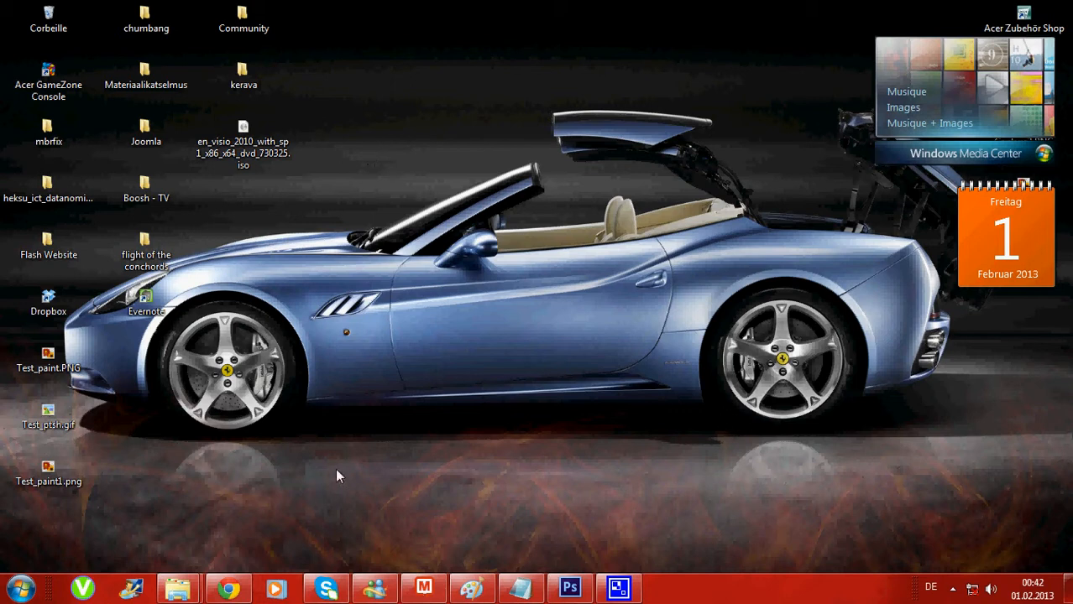
mouse_move(228, 588)
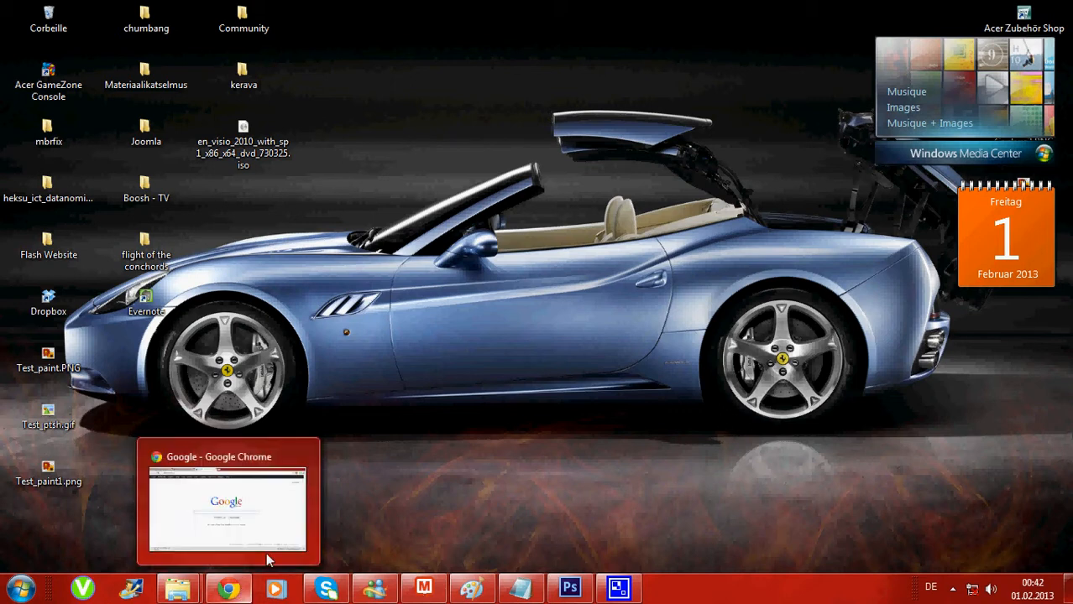
mouse_move(423, 286)
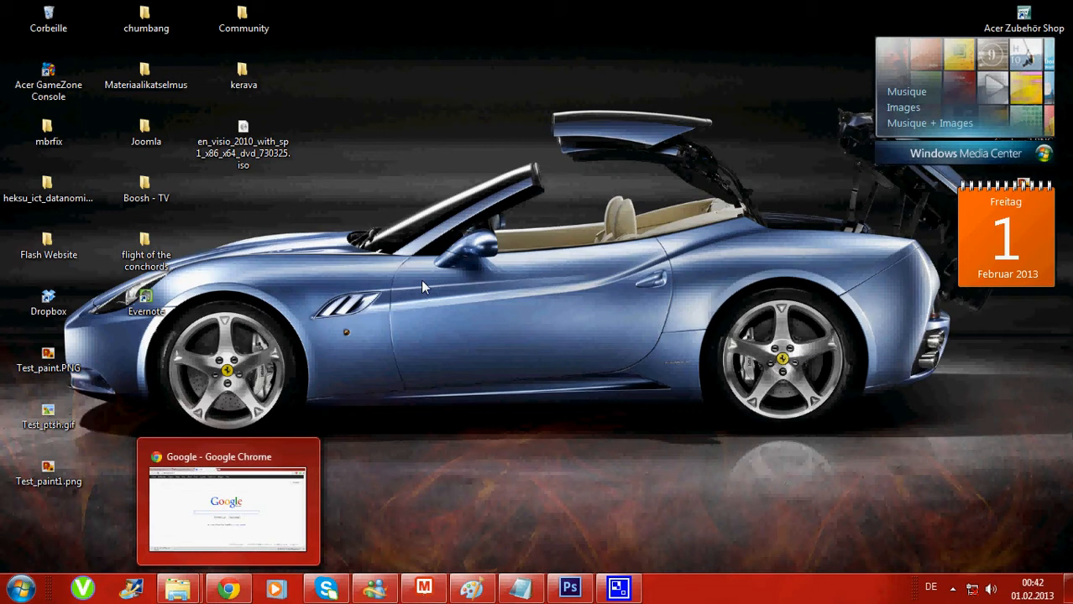
mouse_move(406, 258)
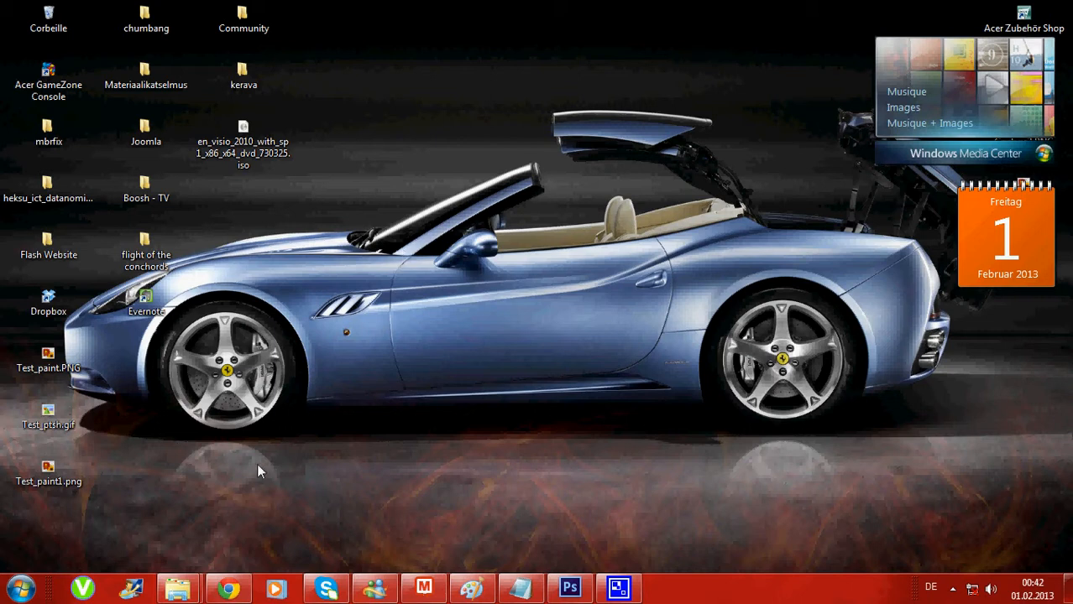
mouse_move(483, 217)
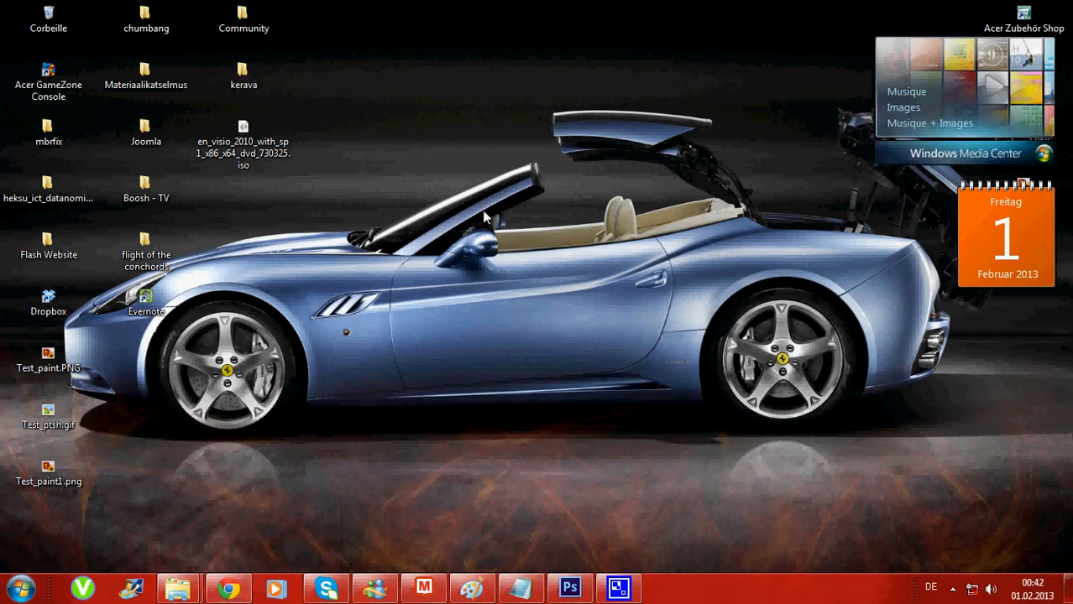
mouse_move(378, 177)
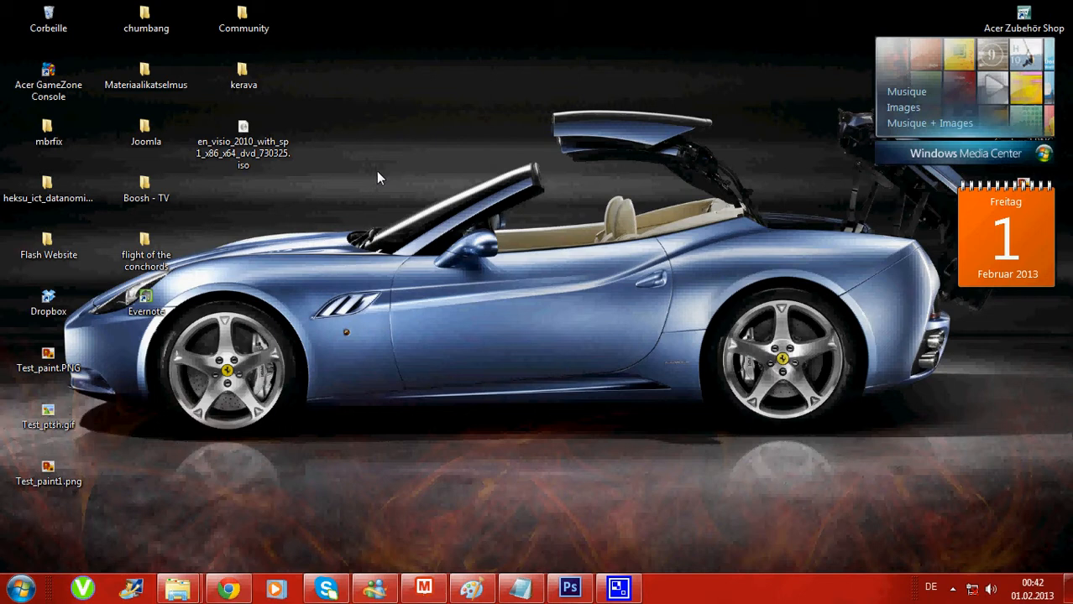
mouse_move(349, 194)
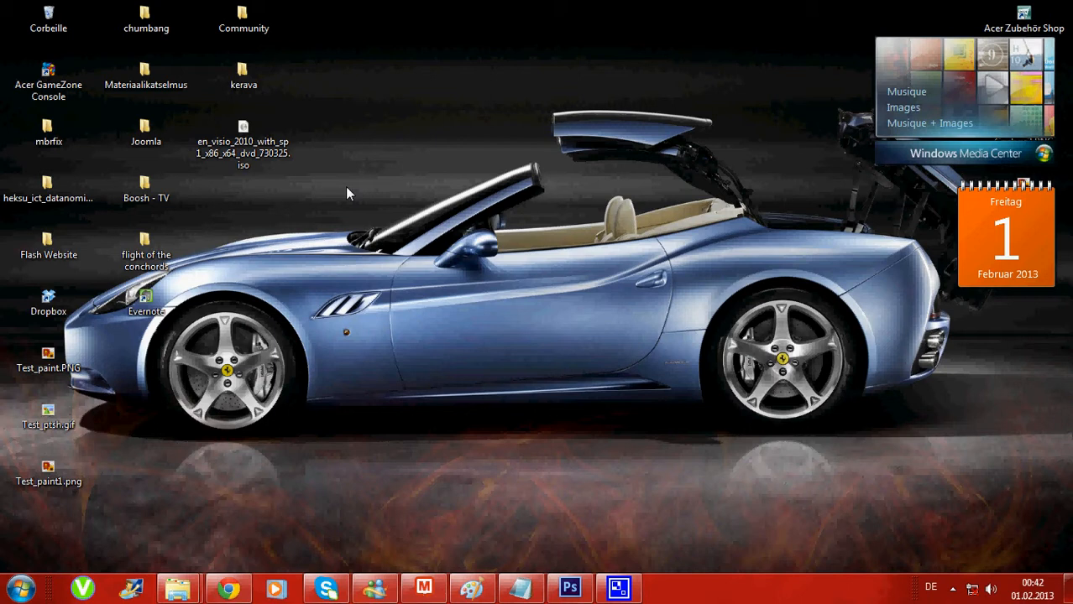
mouse_move(321, 237)
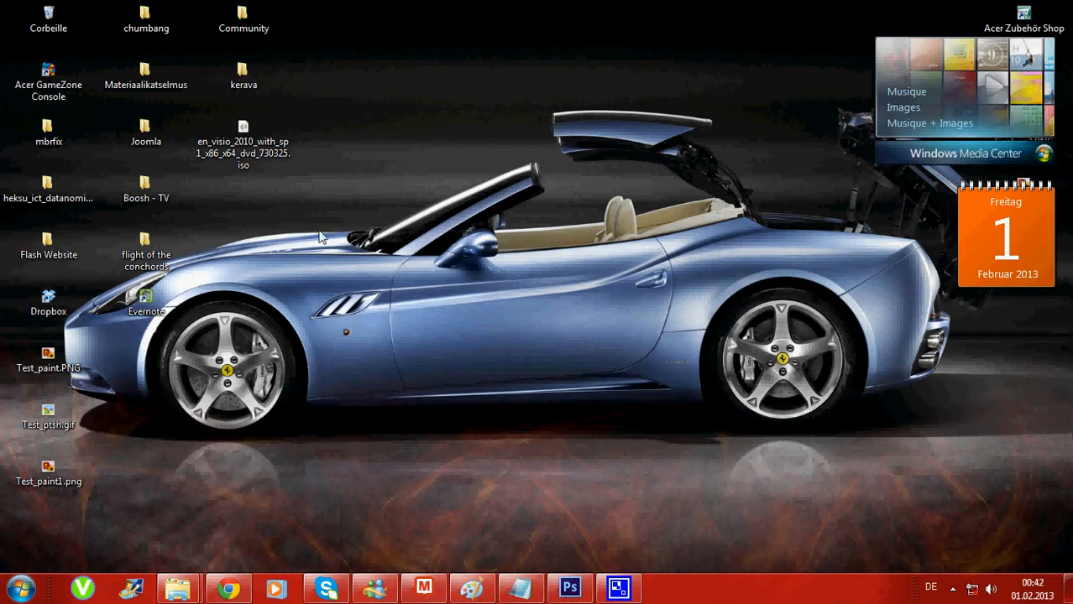
mouse_move(283, 242)
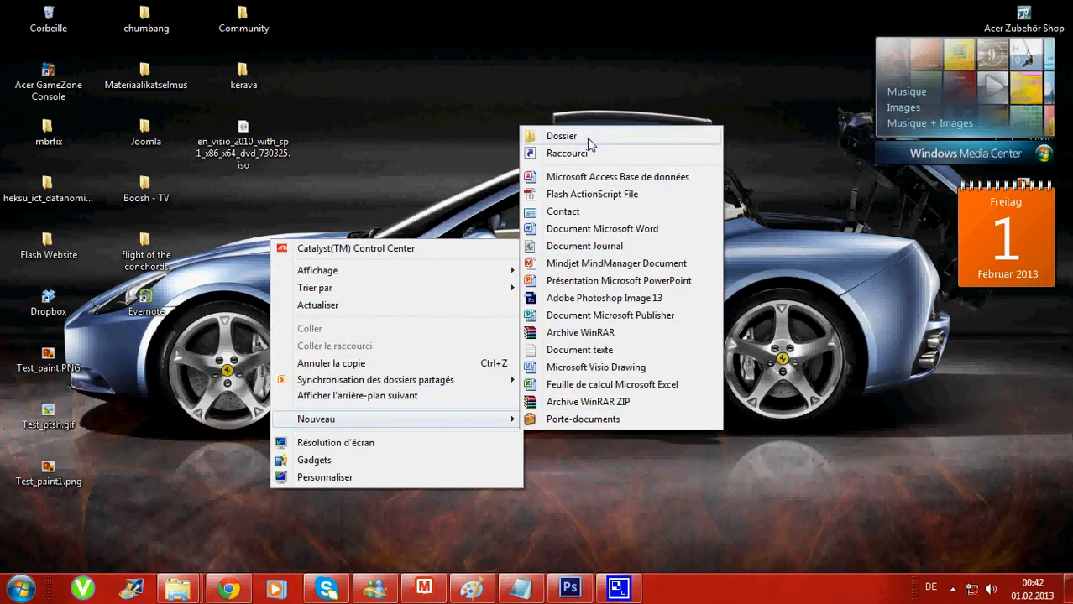
Create a new desktop folder named Visio_2010
click(561, 136)
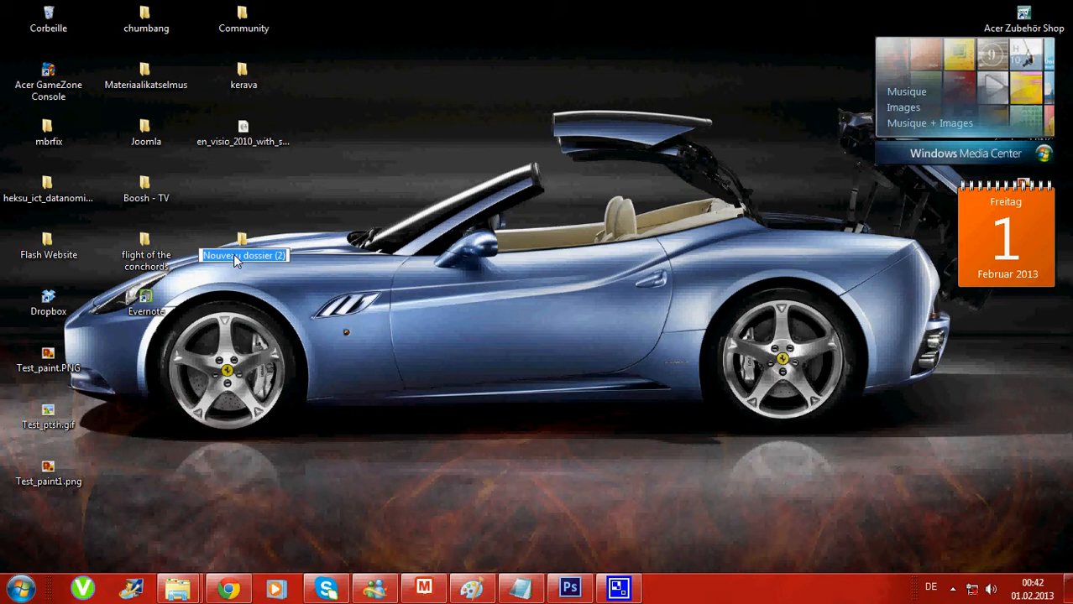
text(Visio)
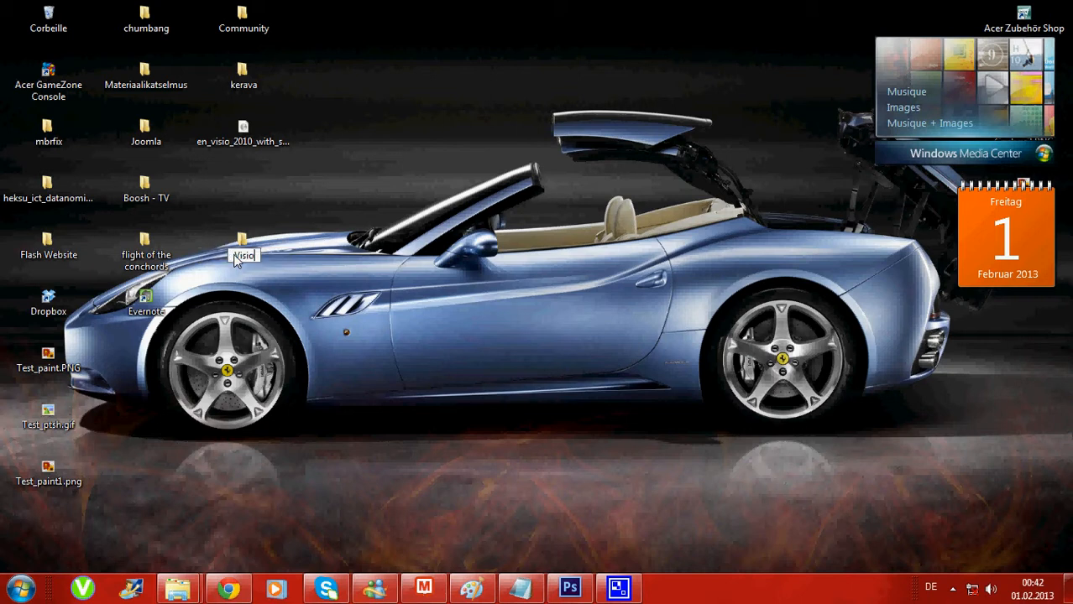
text(Visio_2010)
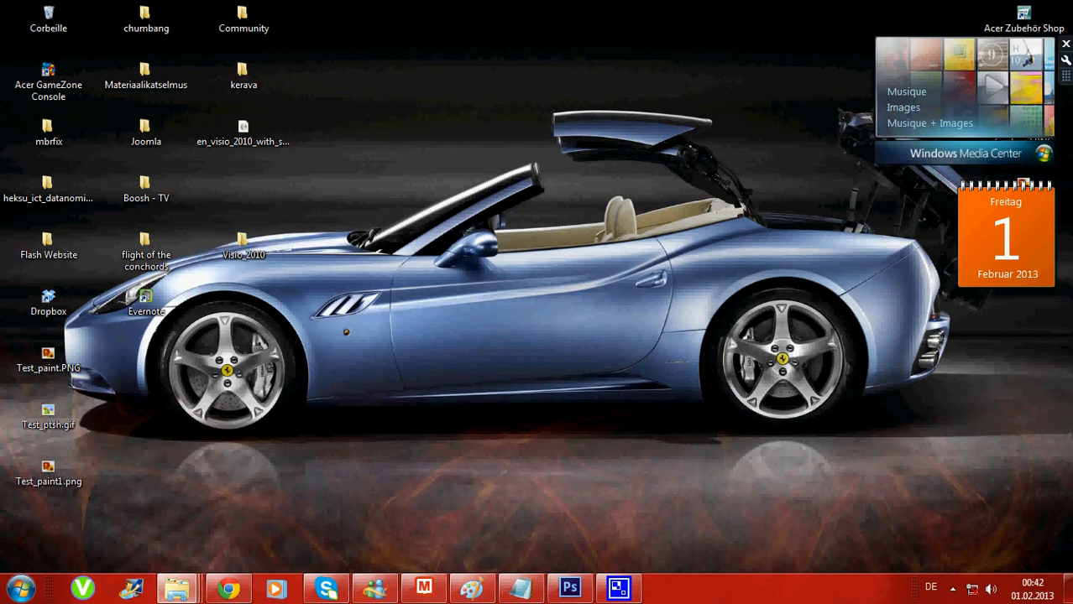
mouse_move(248, 158)
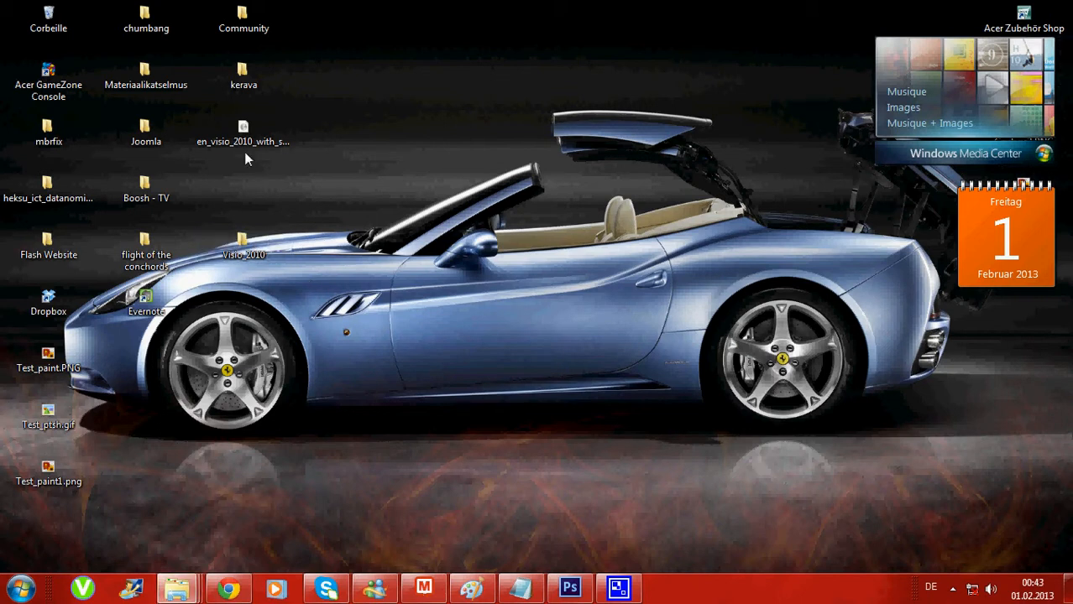
Open the context menu of the en_visio_2010 ISO file on the desktop
click(244, 134)
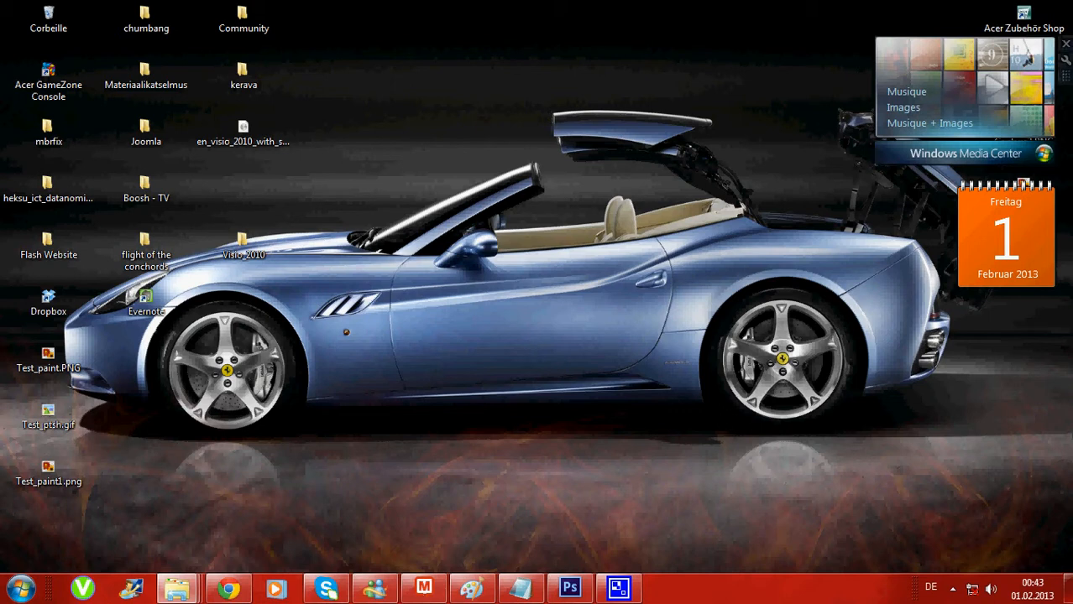
click(243, 134)
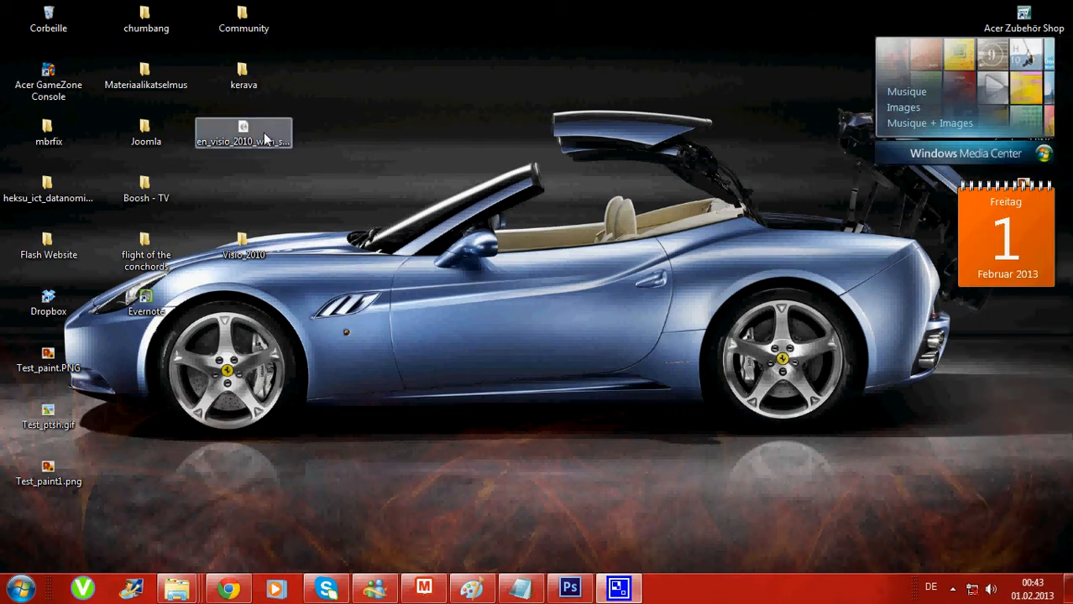
right_click(243, 141)
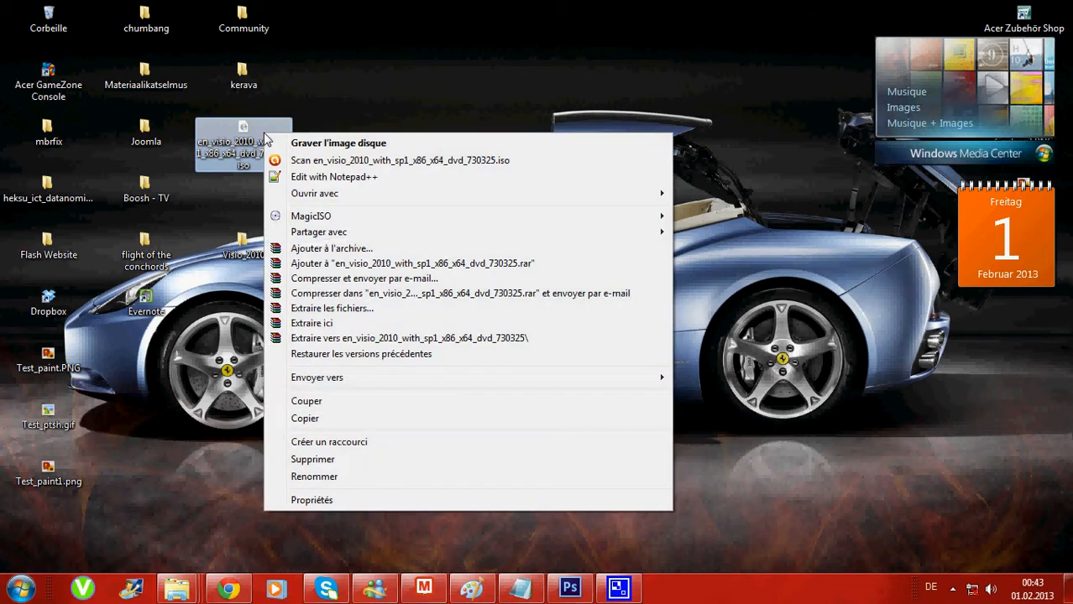
mouse_move(367, 160)
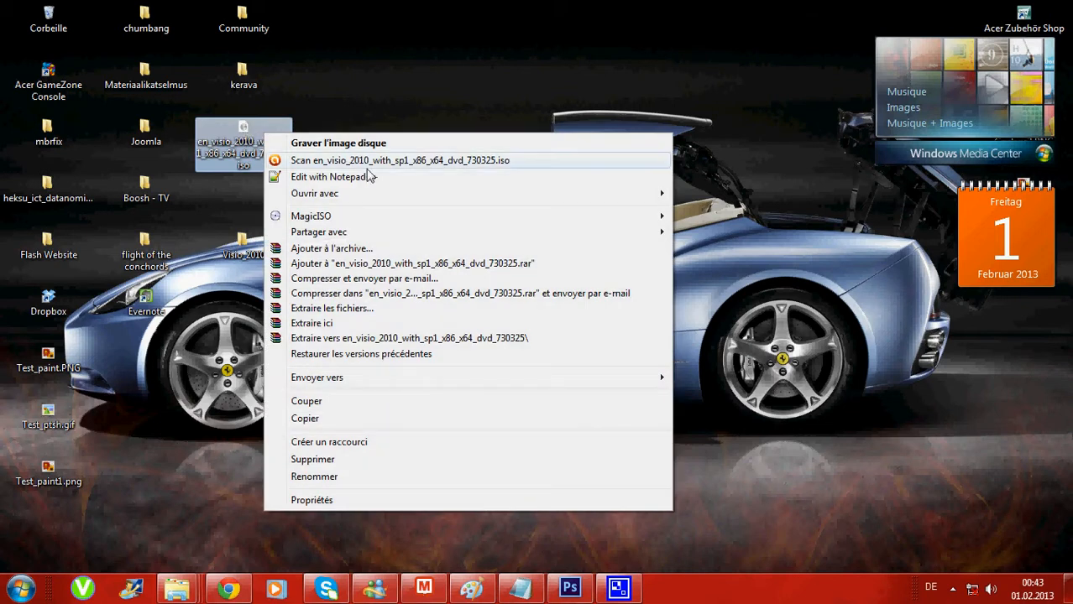
mouse_move(347, 325)
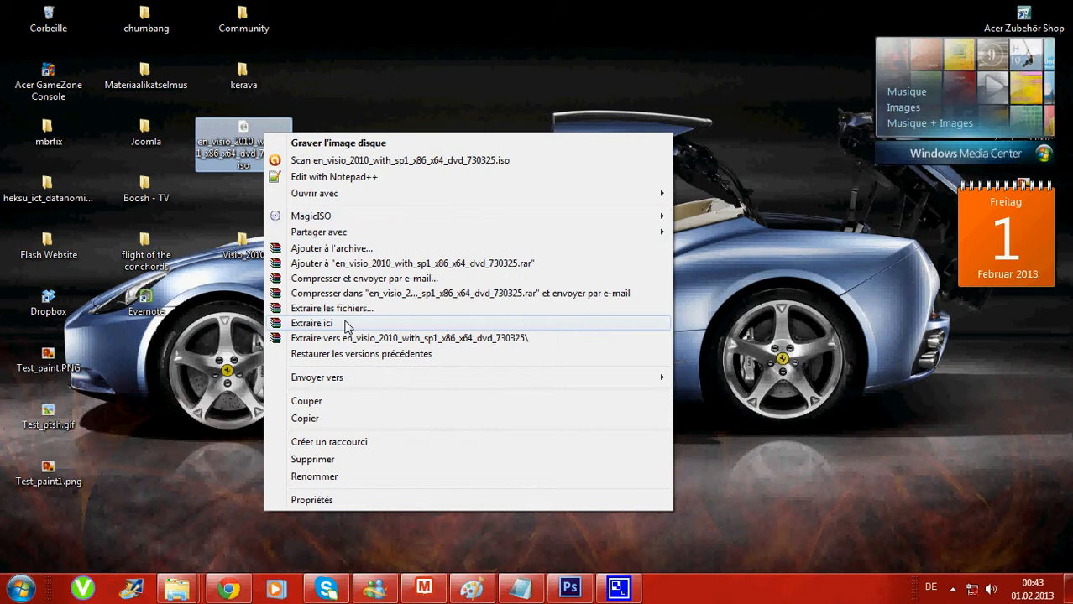
mouse_move(319, 327)
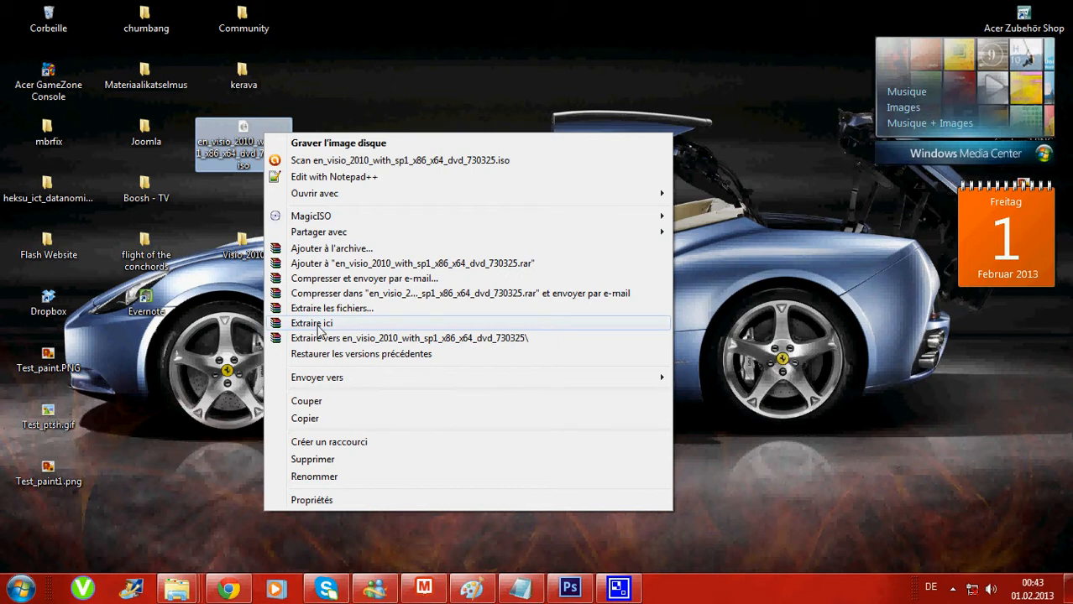
mouse_move(338, 329)
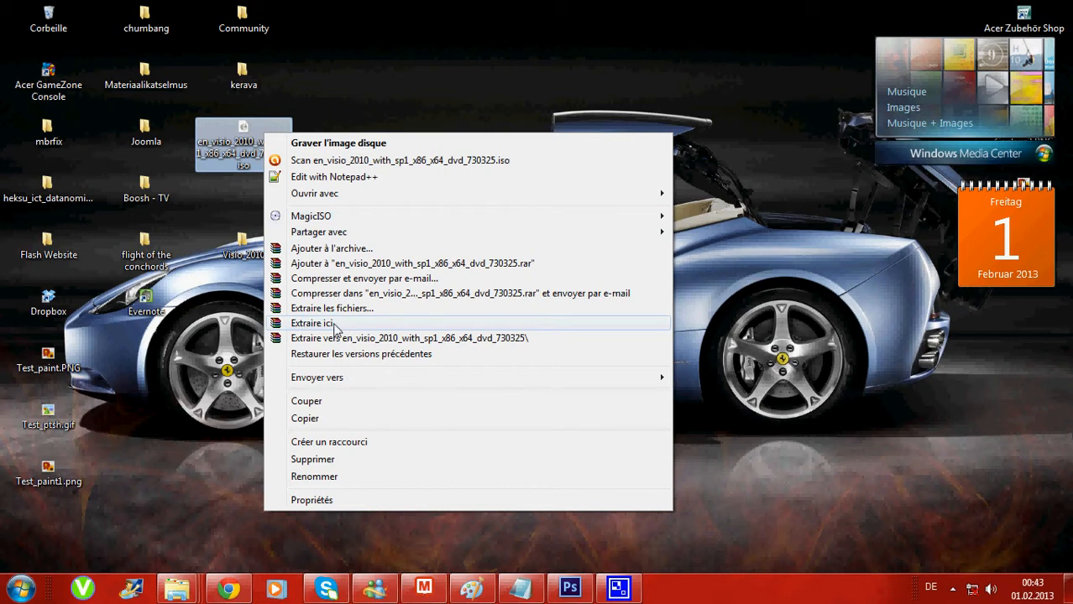
mouse_move(335, 327)
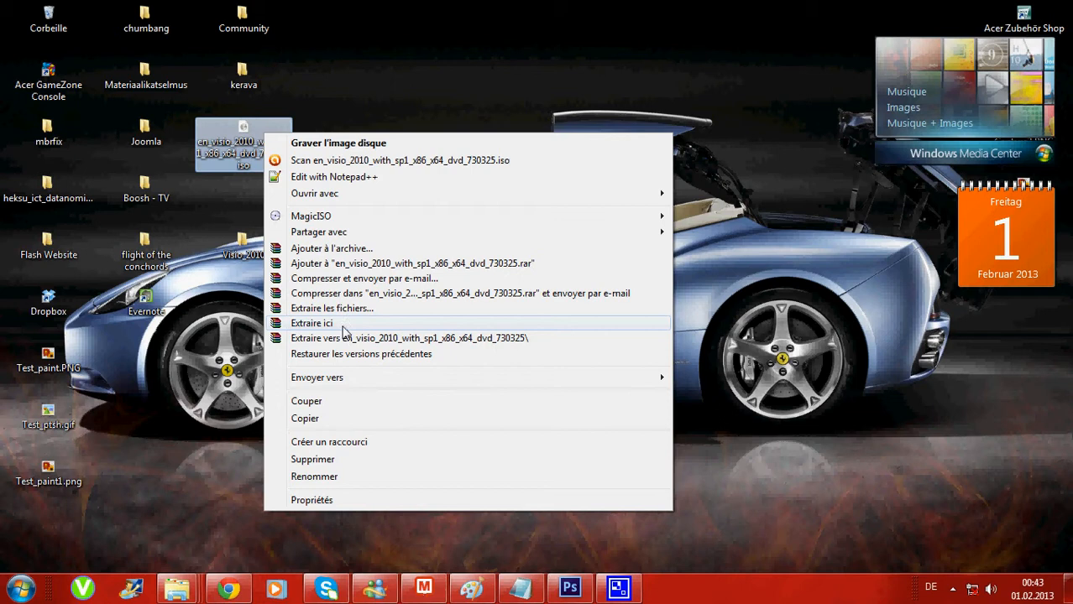
mouse_move(349, 308)
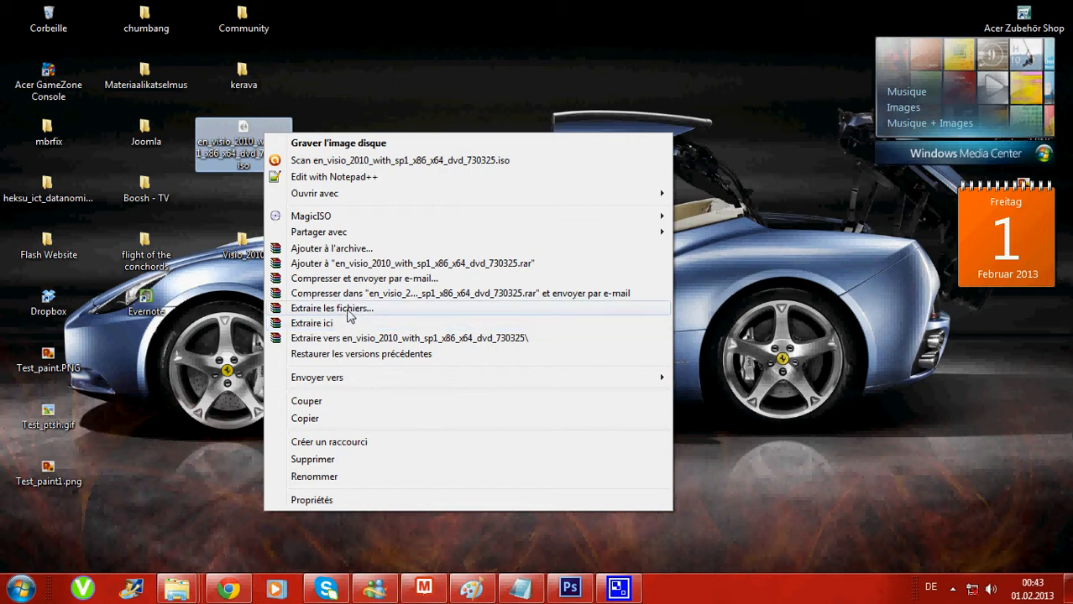
mouse_move(344, 316)
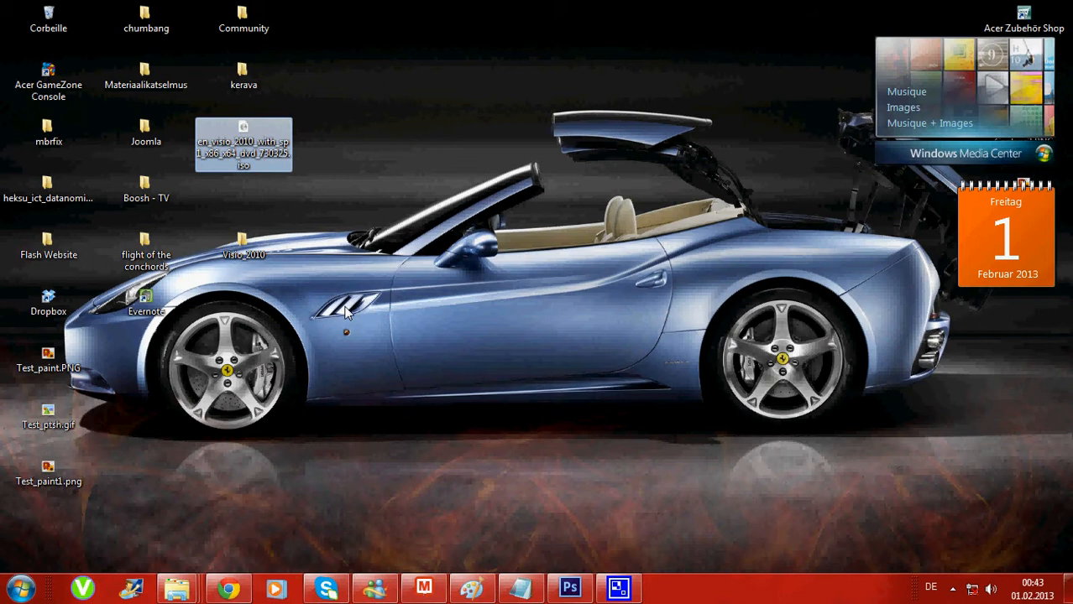
mouse_move(445, 155)
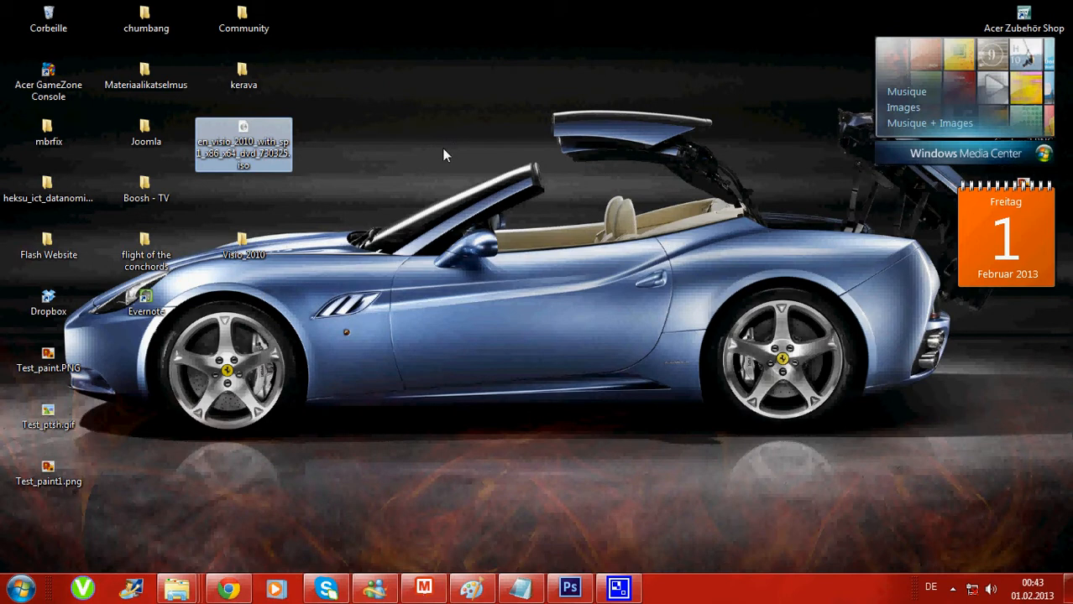
mouse_move(382, 202)
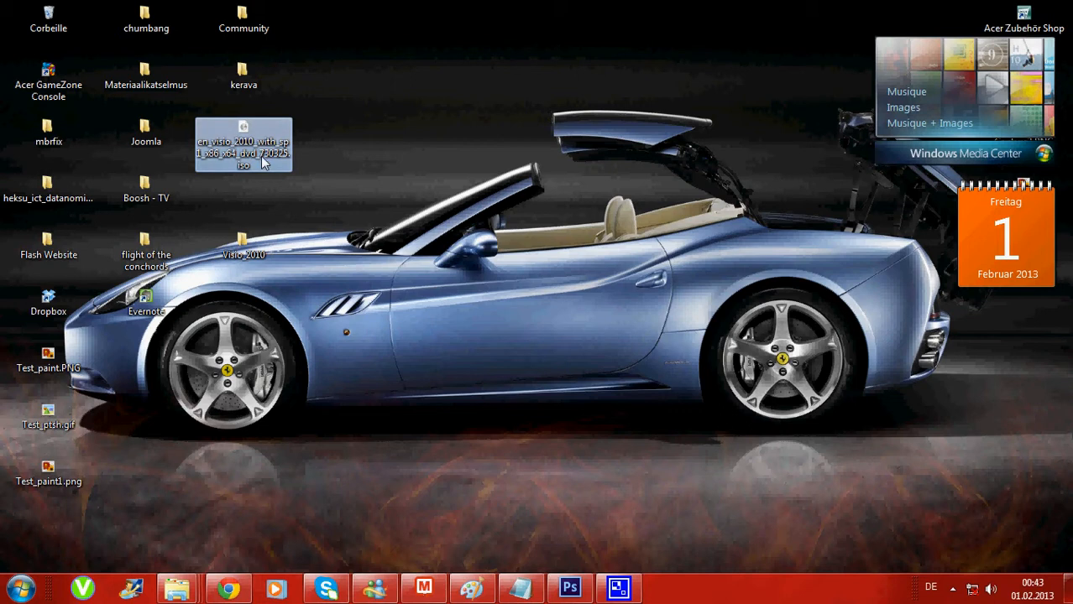
mouse_move(292, 254)
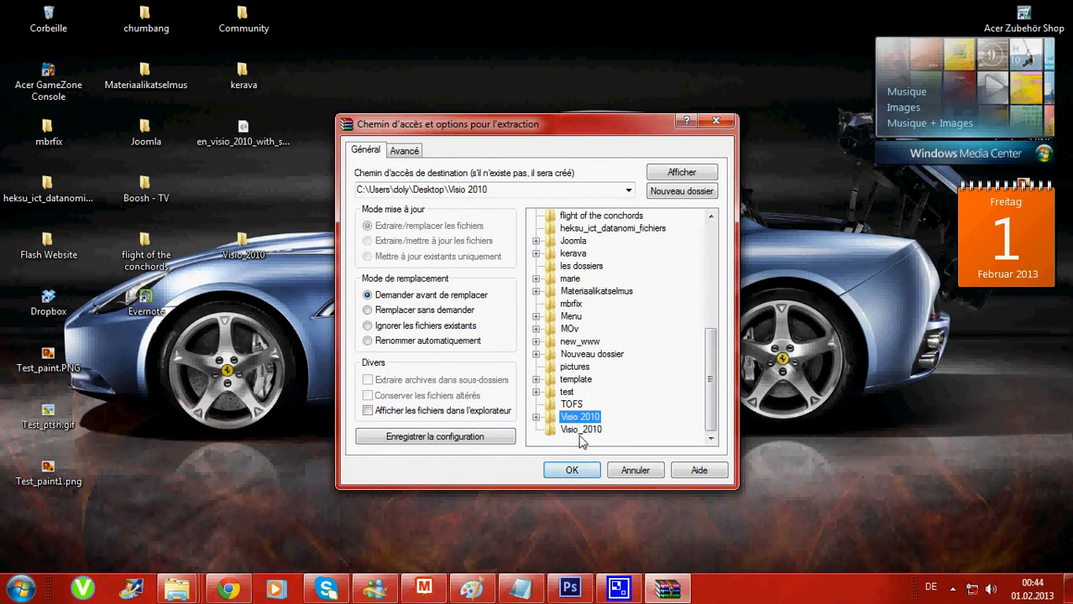
Confirm extracting the ISO into the desktop Visio 2010 folder
click(571, 470)
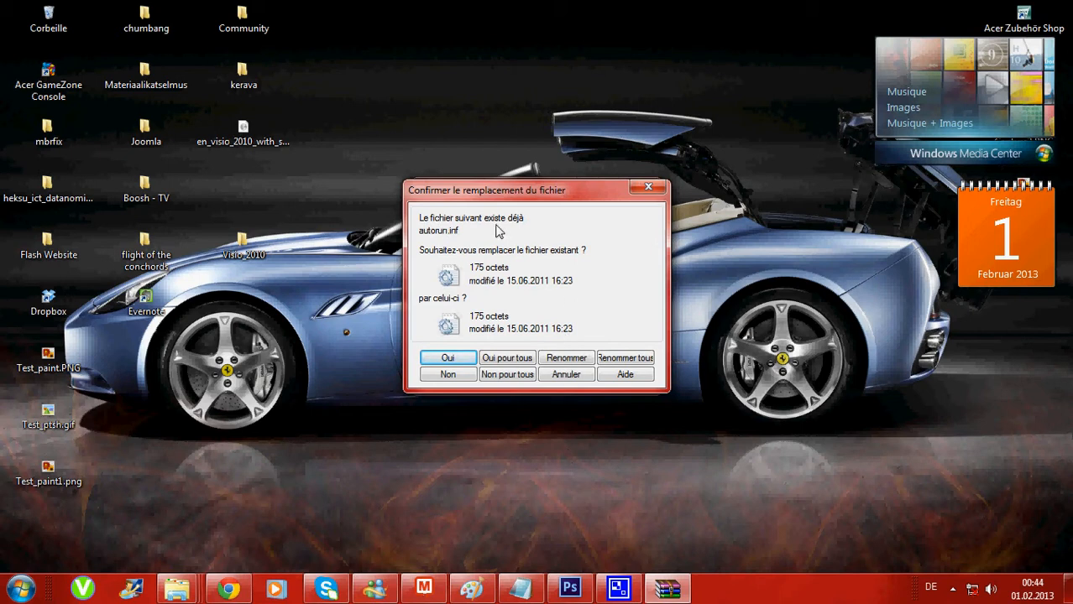
Allow overwriting autorun.inf, then keep the Visio 2010 folder instead of deleting it
click(448, 357)
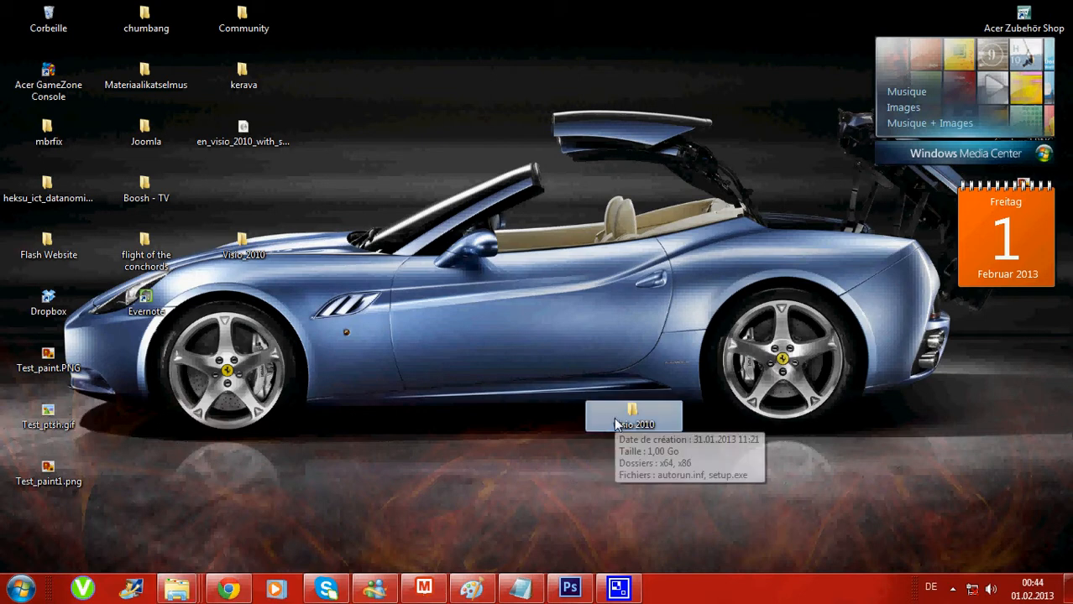
mouse_move(653, 430)
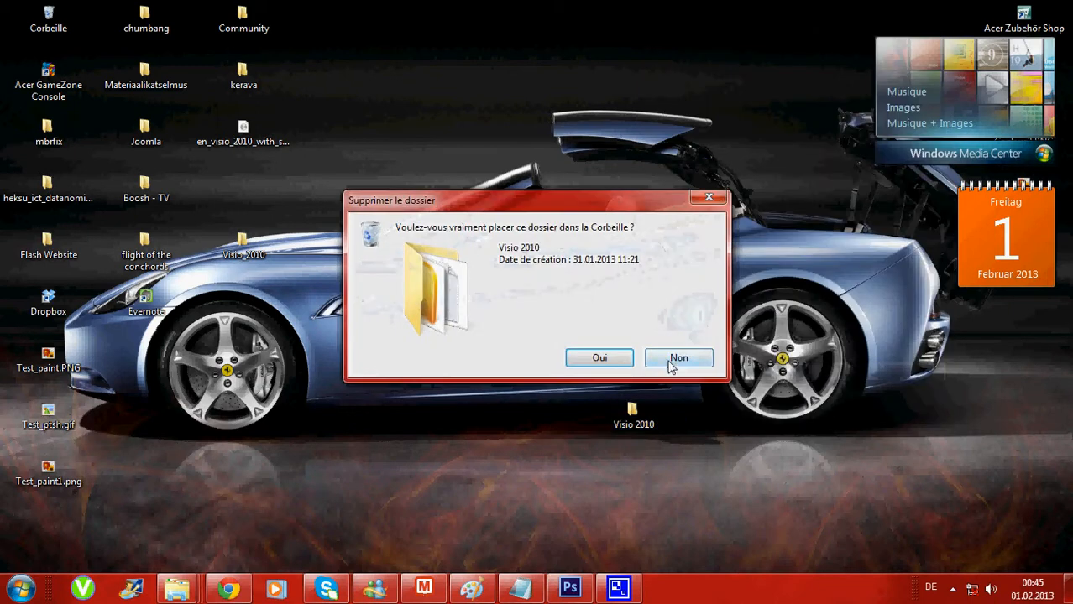
click(678, 358)
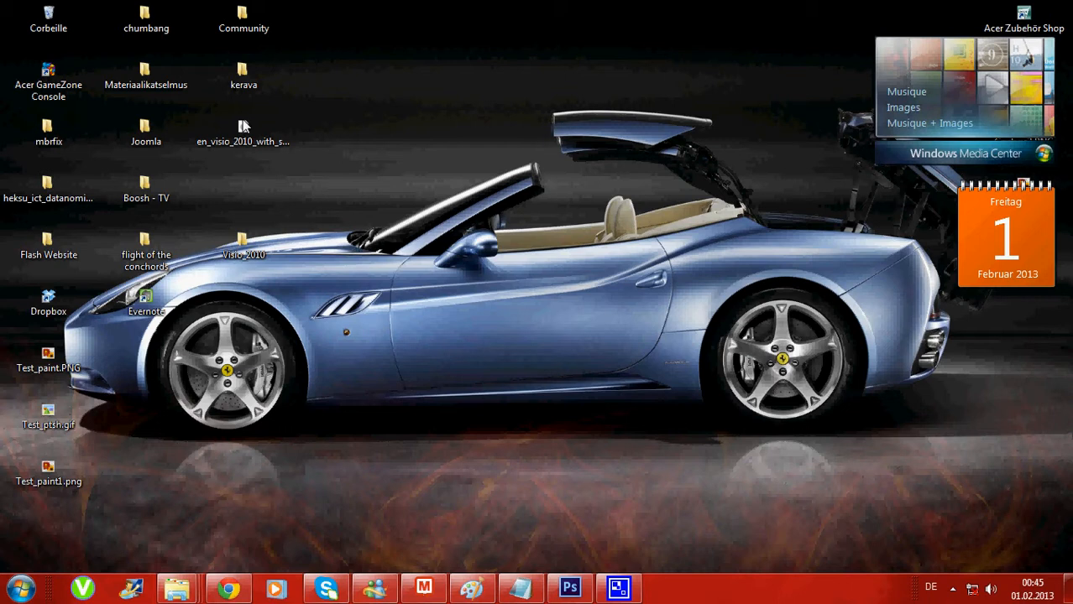
Extract the Visio ISO via 'Extraire les fichiers...' into the Visio_2010 folder
right_click(242, 141)
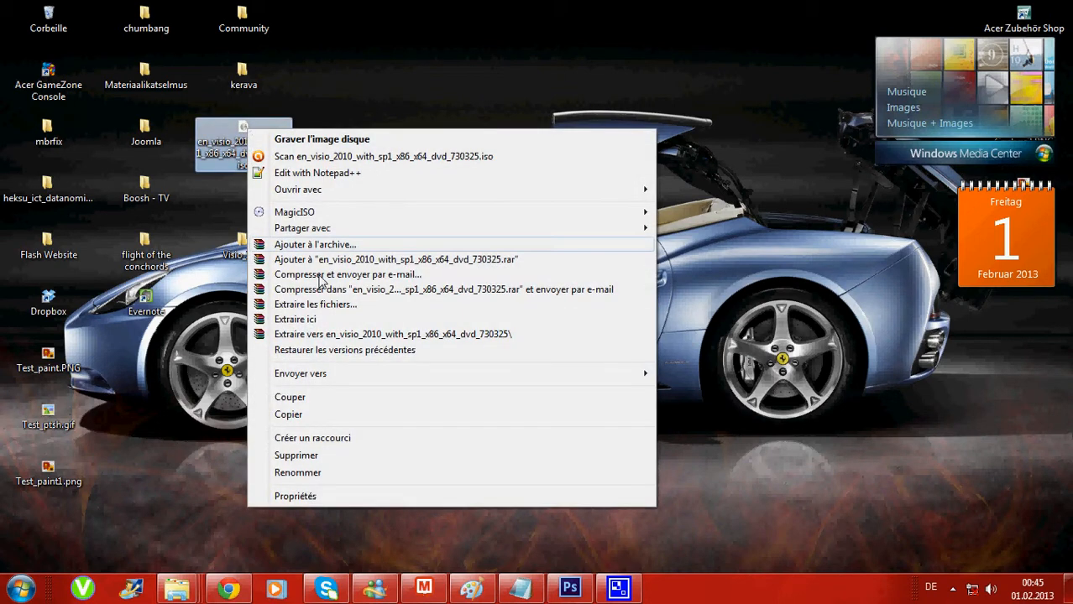
mouse_move(326, 304)
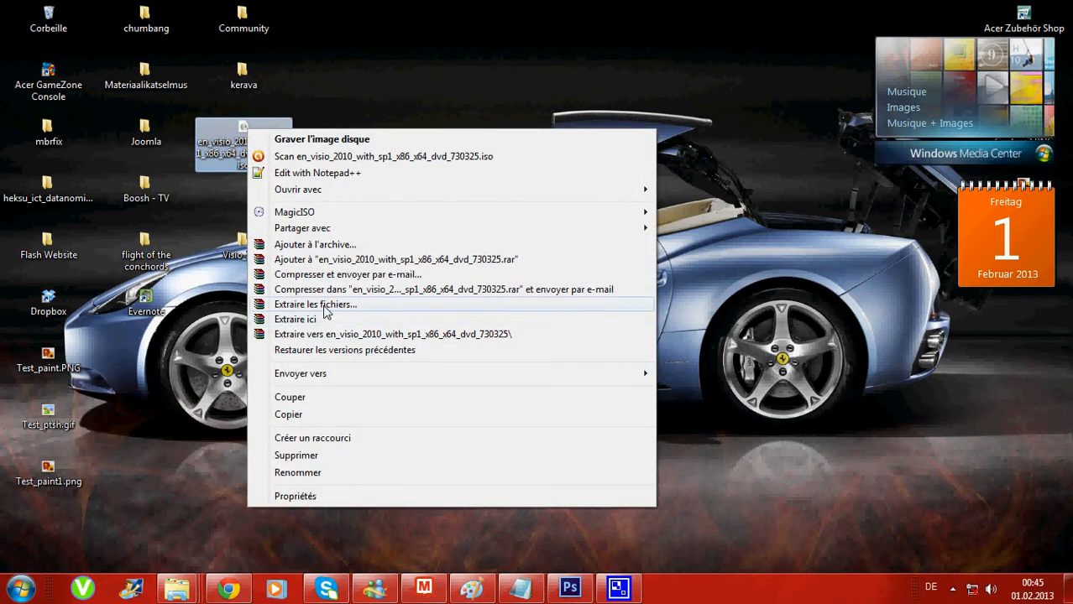
click(419, 180)
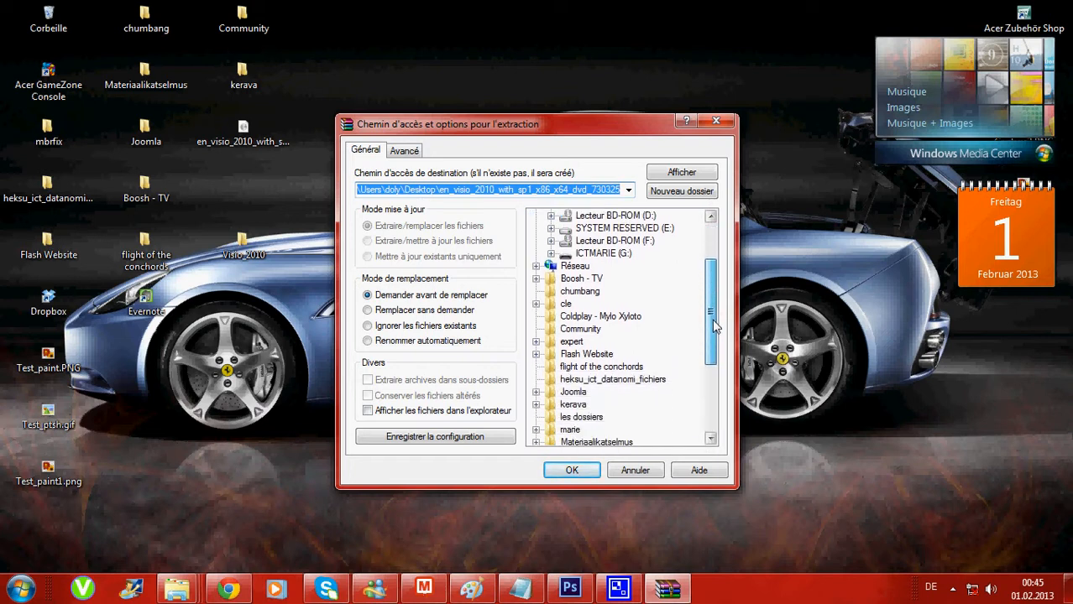
scroll(down, 3)
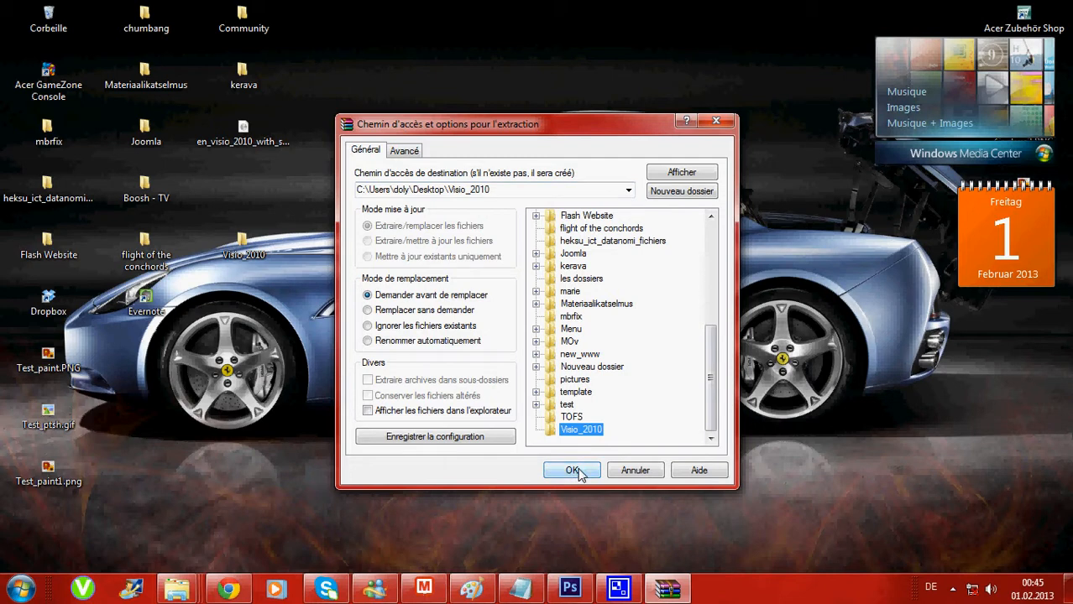
click(572, 469)
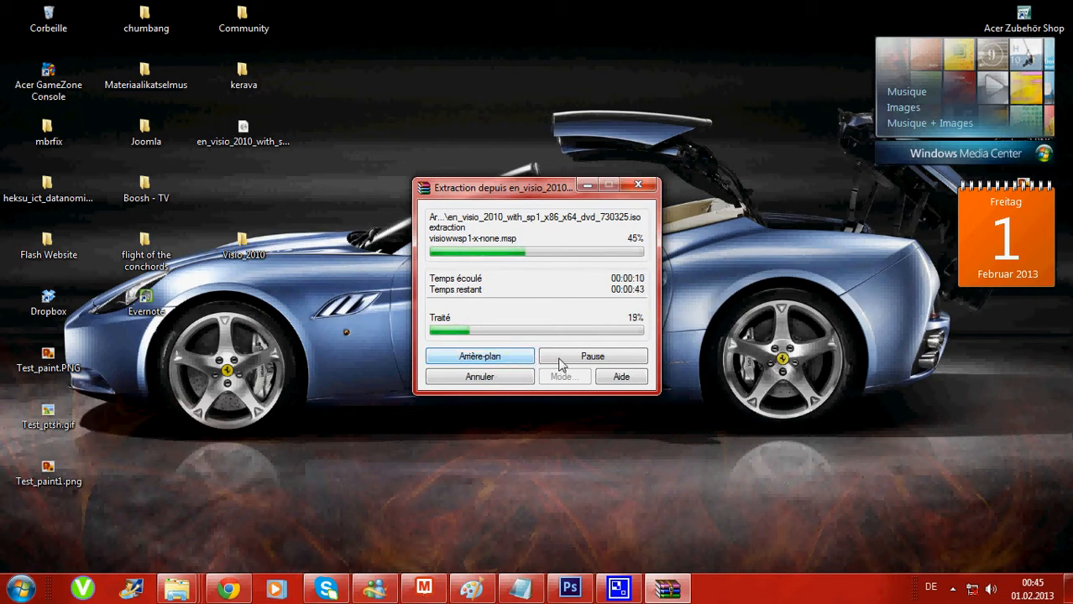
Pause and resume the Visio ISO extraction, then select the ISO file on the desktop
click(592, 356)
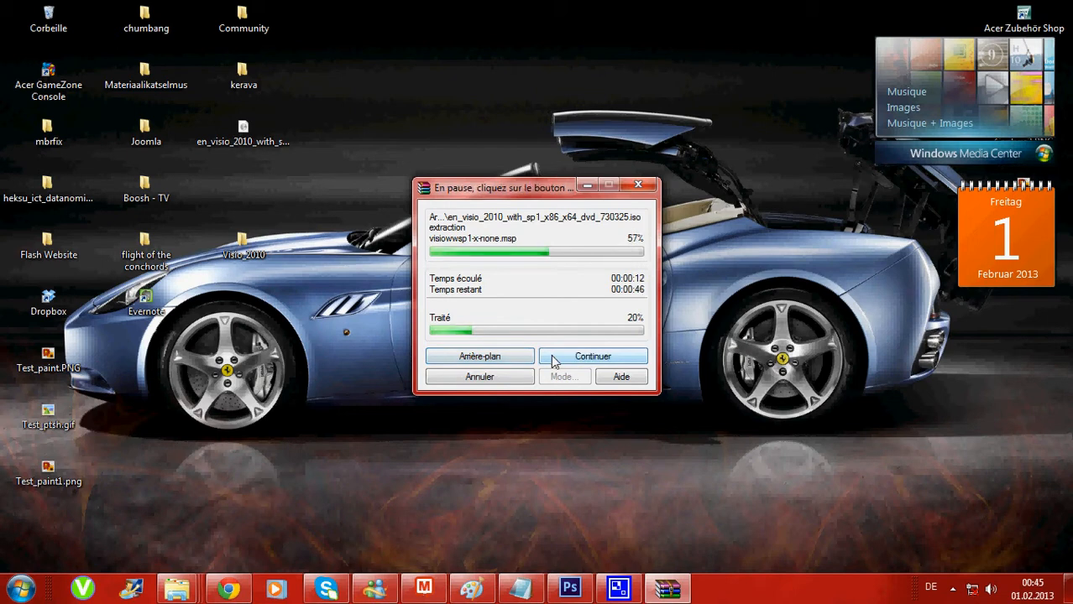
click(592, 356)
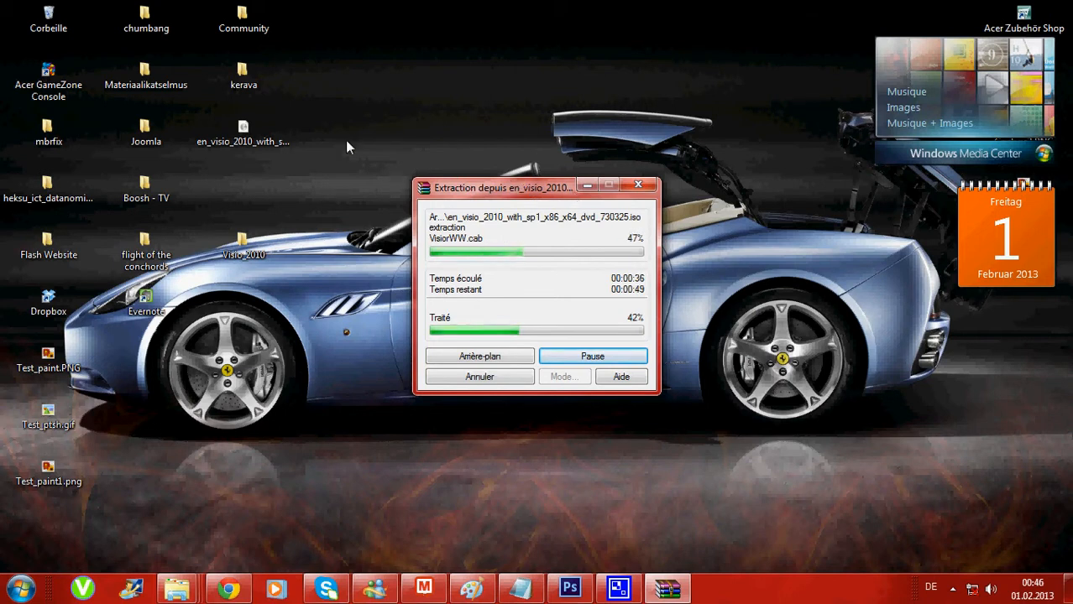
mouse_move(270, 153)
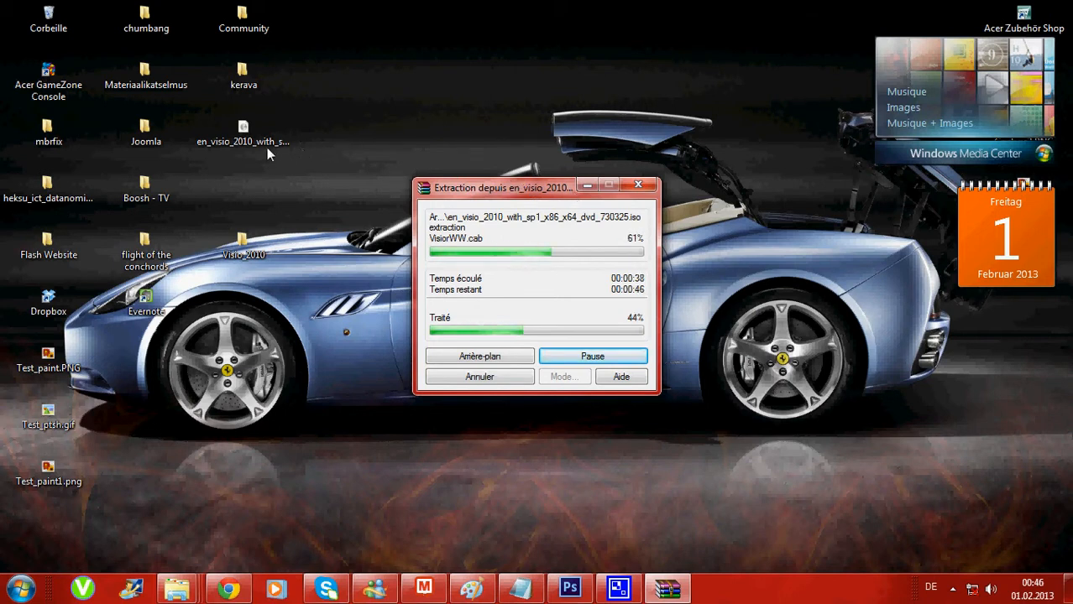
mouse_move(300, 115)
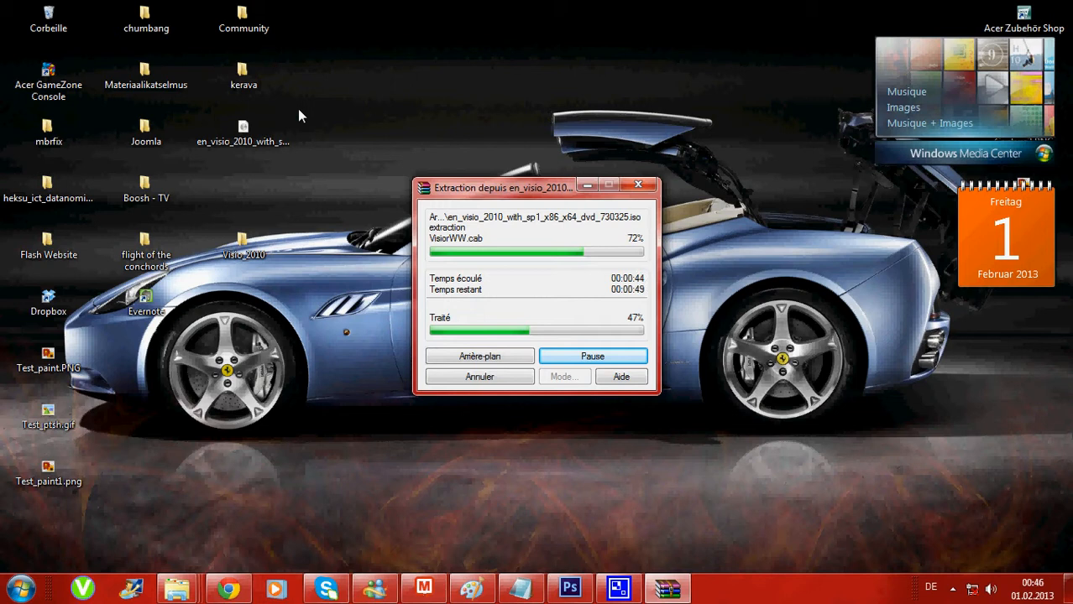
click(244, 130)
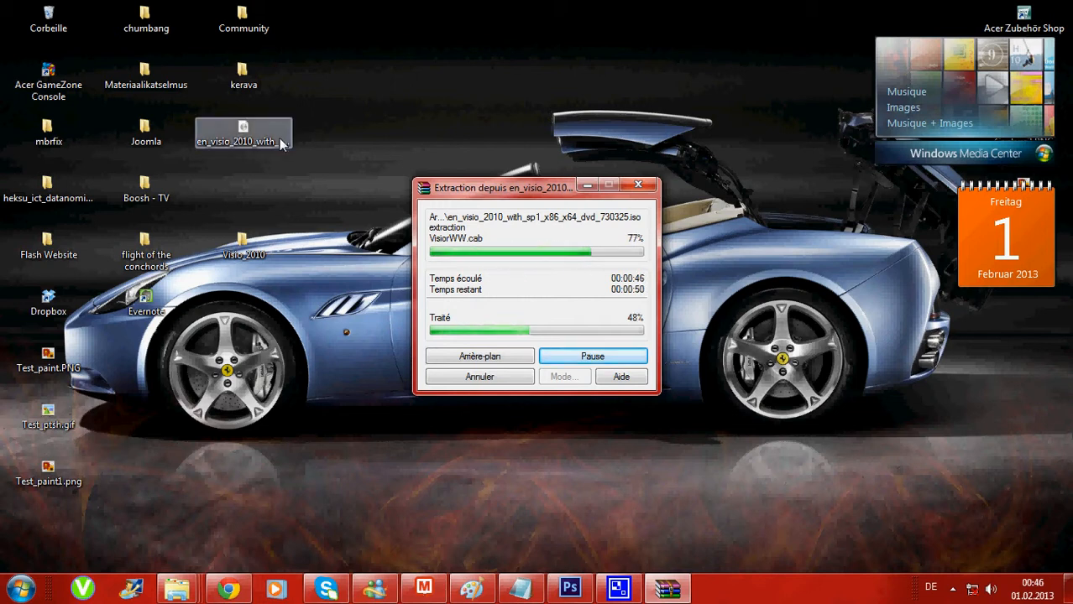
mouse_move(327, 137)
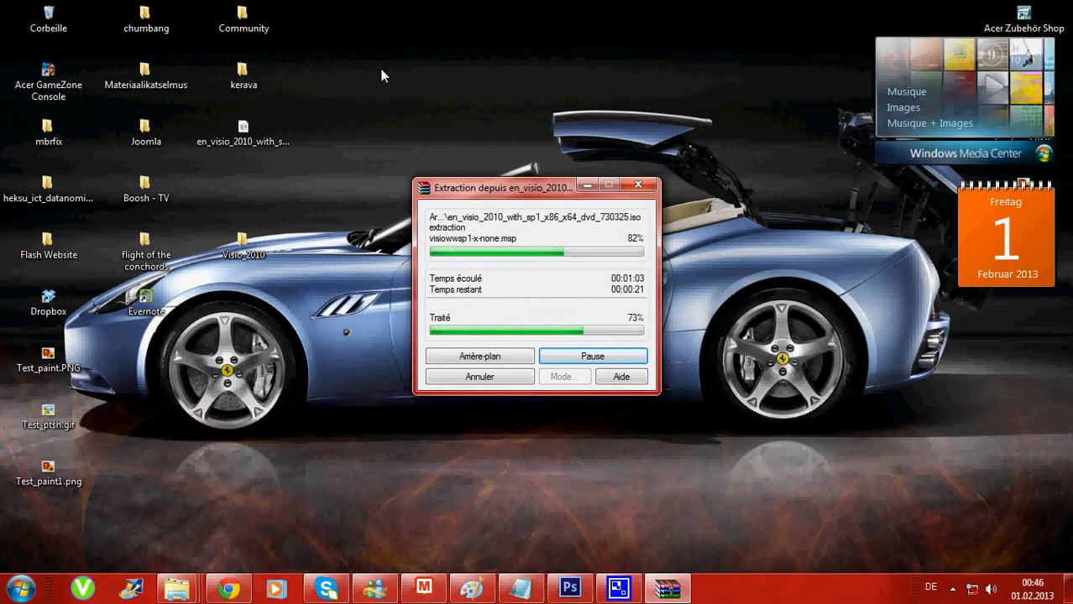
mouse_move(364, 123)
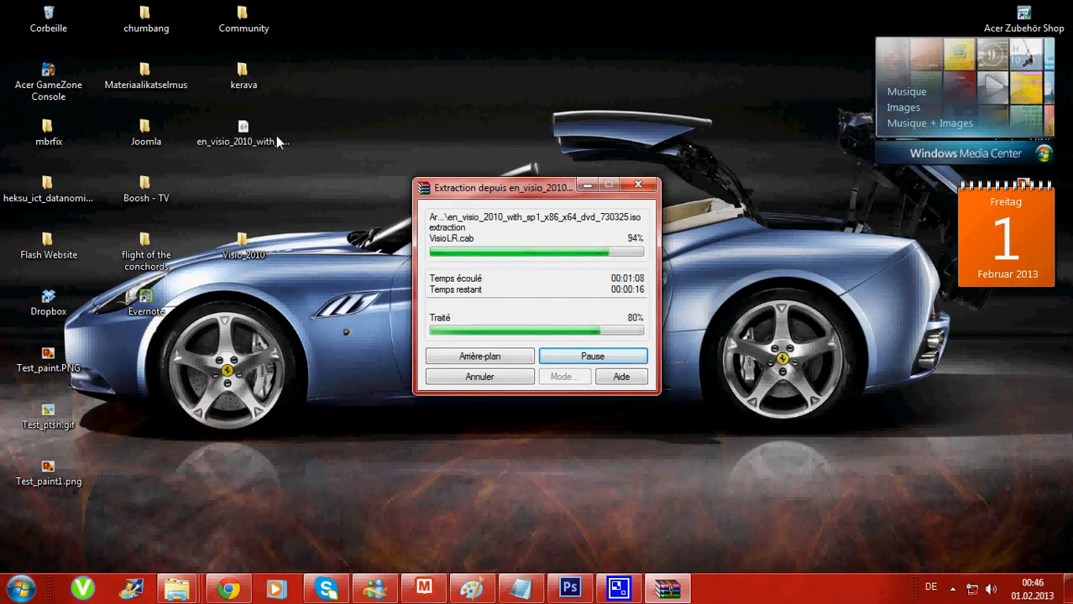
mouse_move(259, 163)
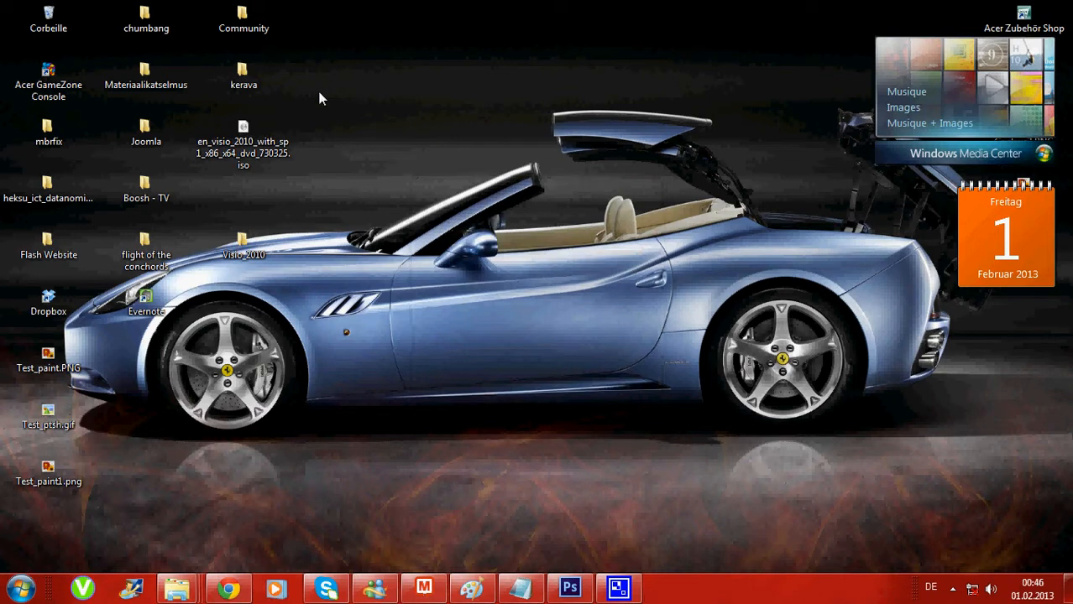
mouse_move(411, 220)
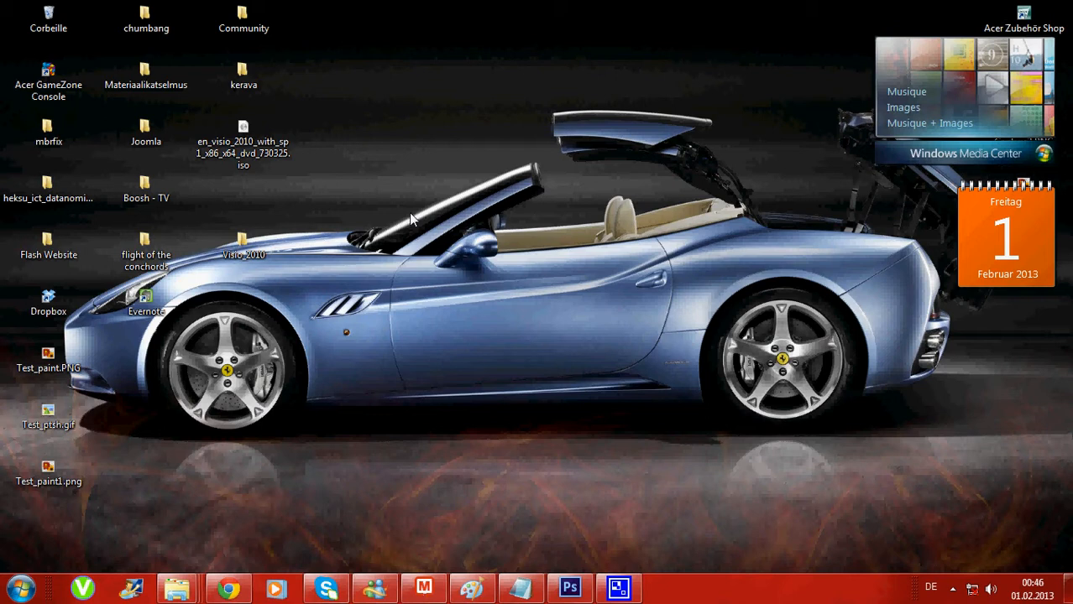
mouse_move(283, 168)
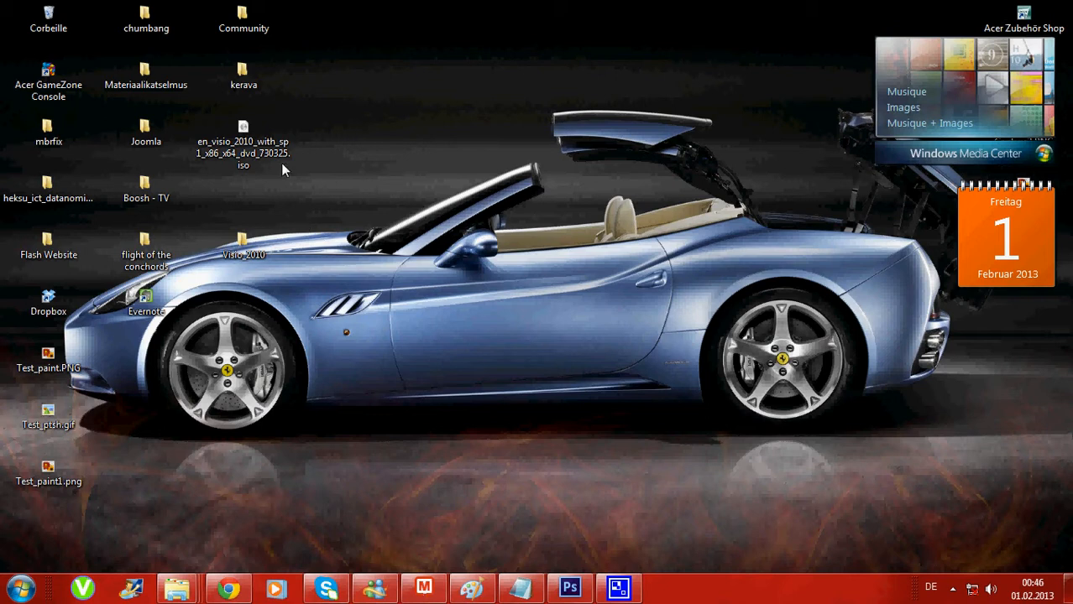
mouse_move(243, 243)
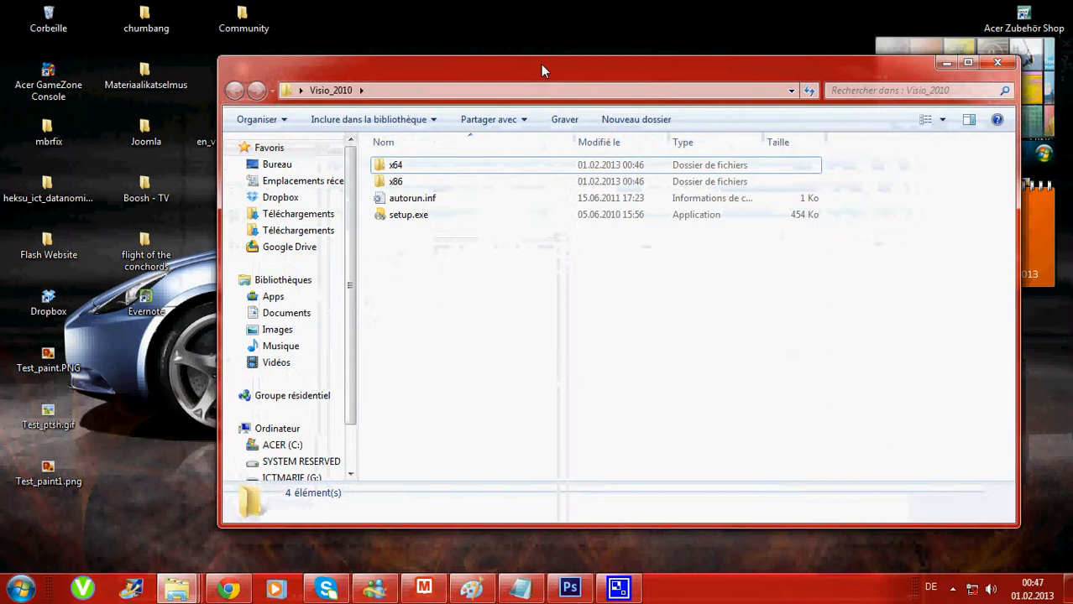
mouse_move(395, 182)
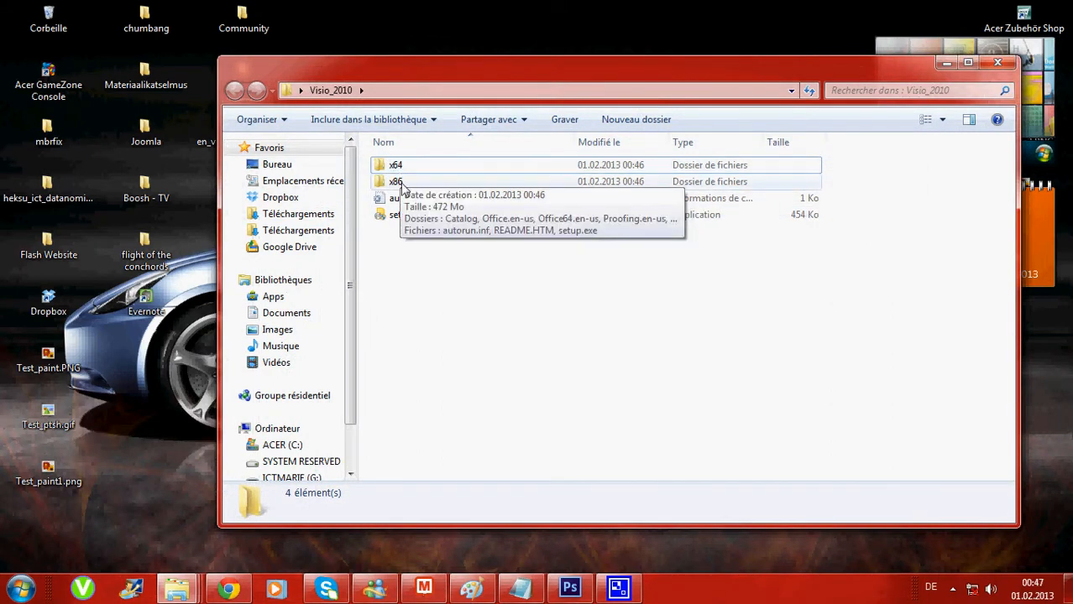
mouse_move(393, 273)
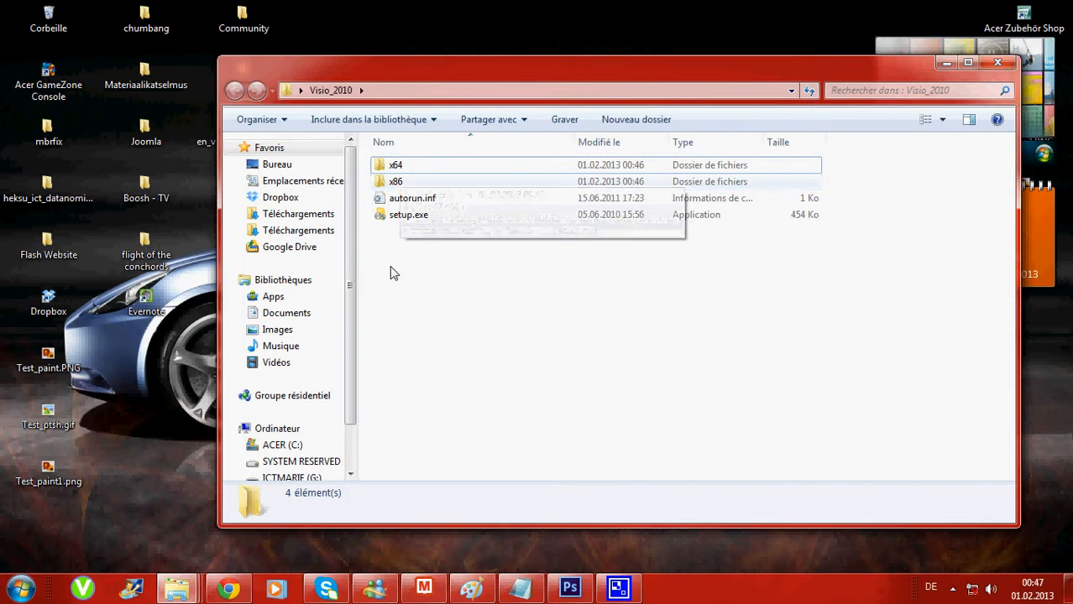
mouse_move(409, 215)
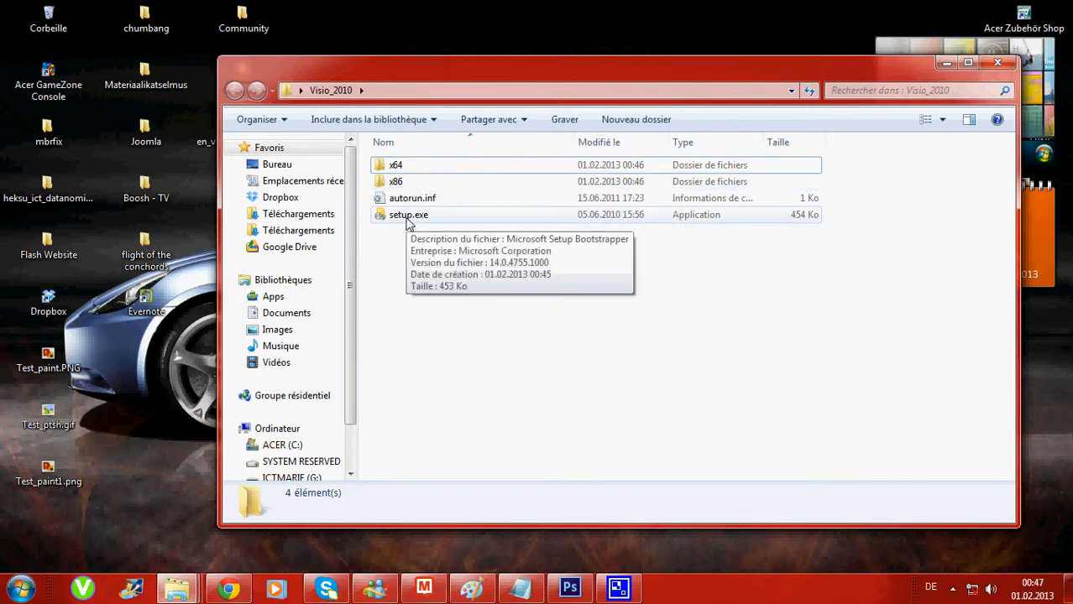
mouse_move(390, 253)
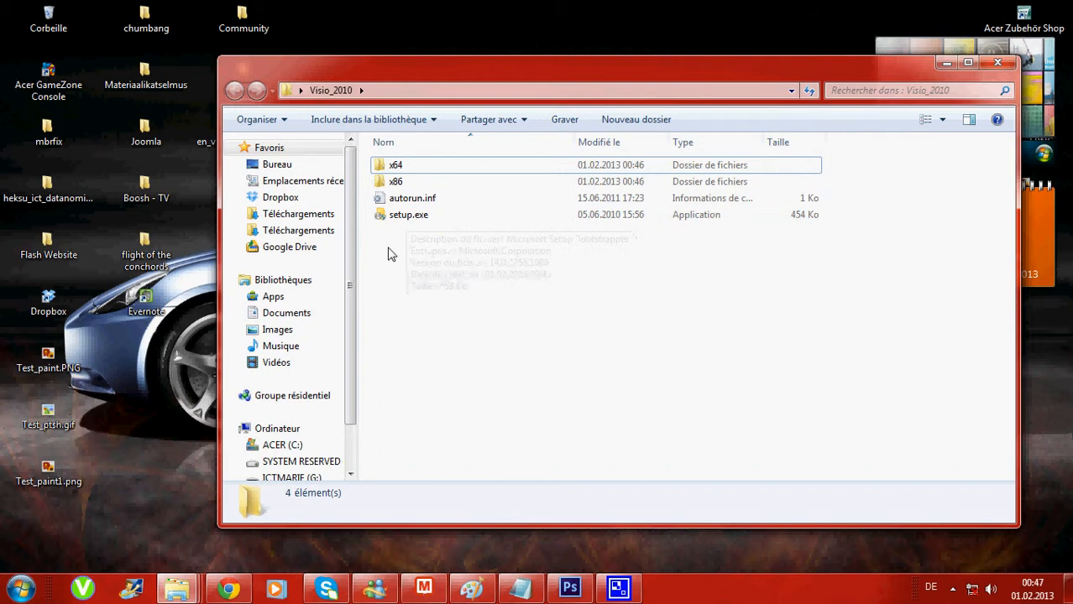
mouse_move(965, 80)
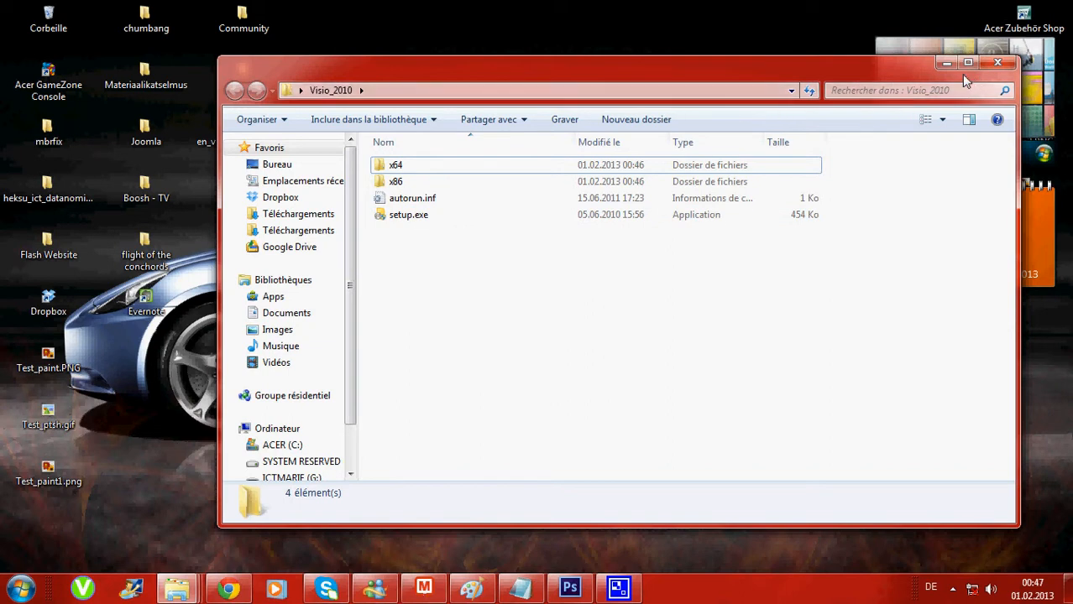
mouse_move(945, 63)
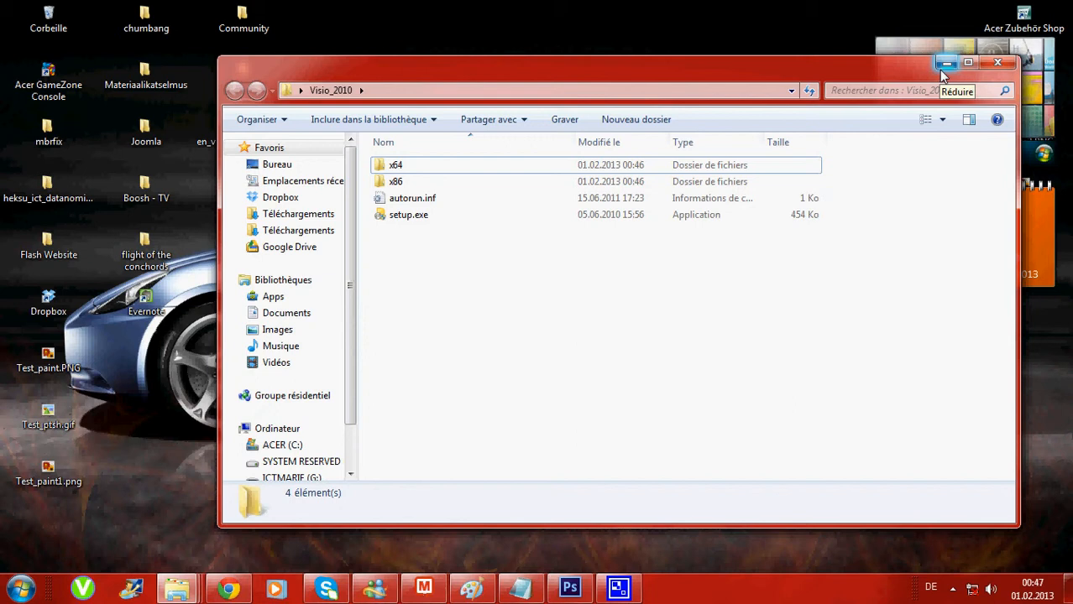
mouse_move(997, 71)
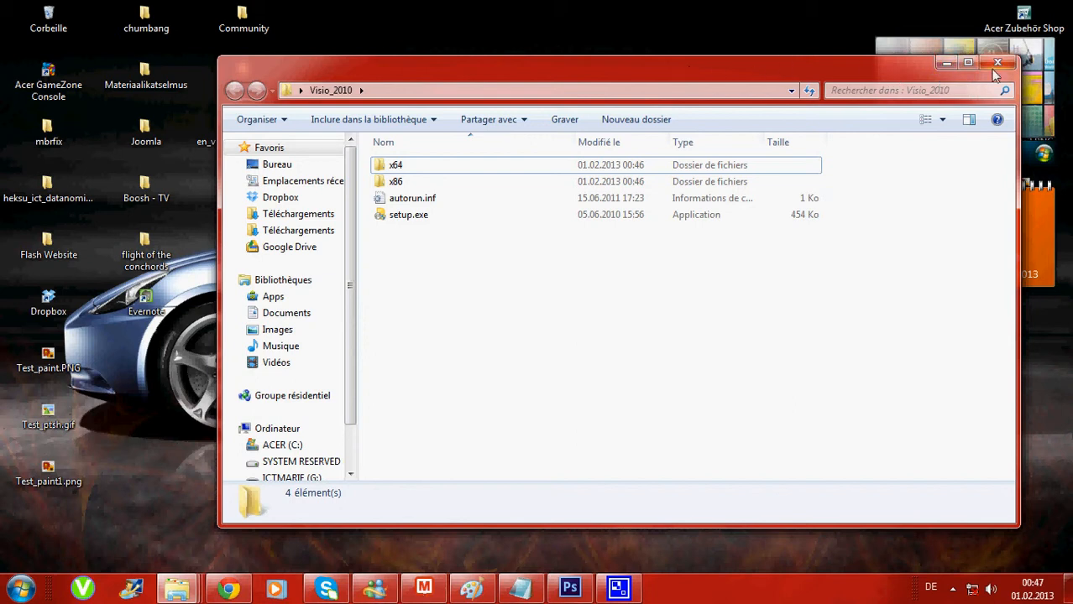
mouse_move(997, 63)
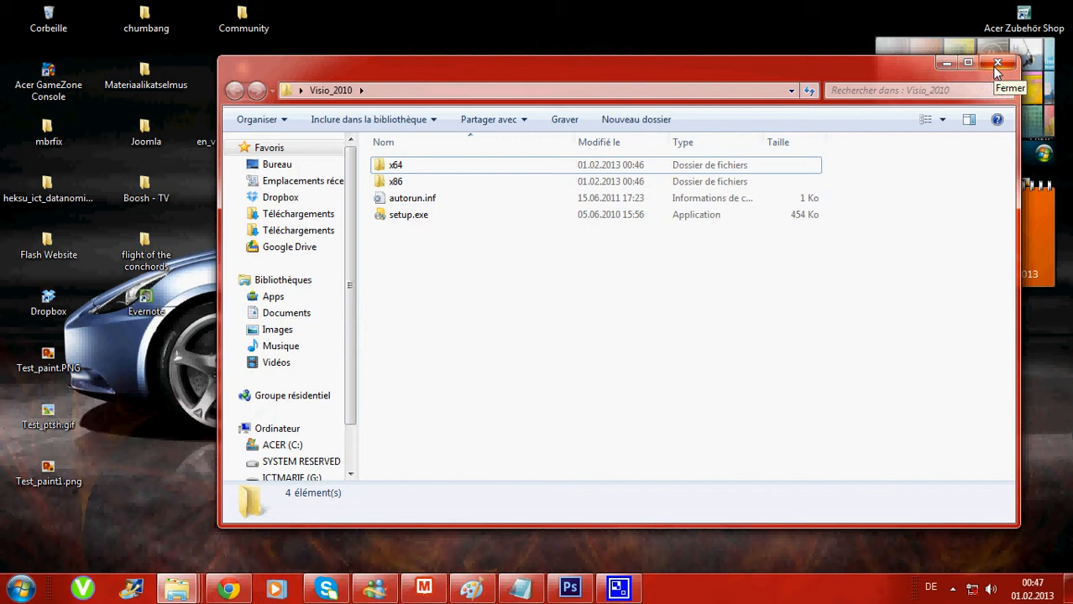